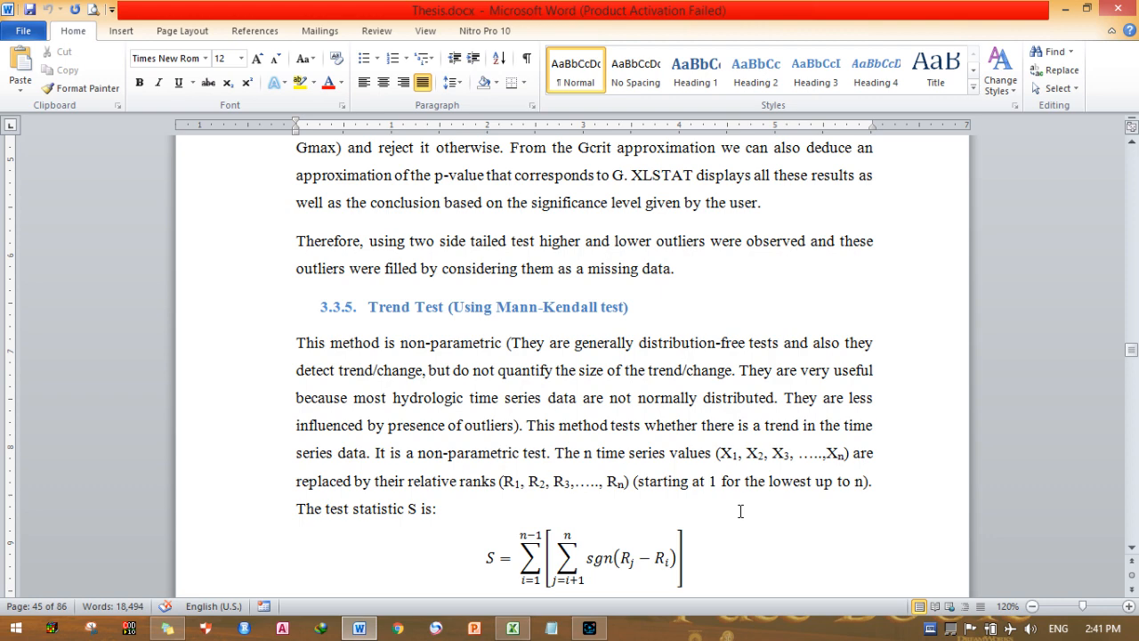
mouse_move(713, 532)
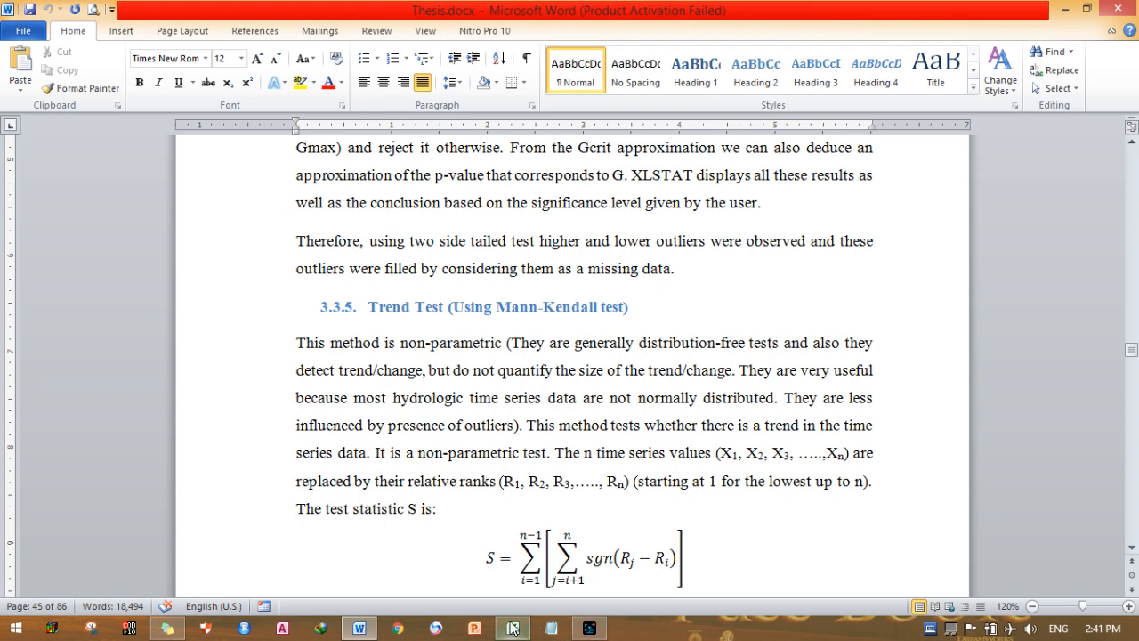
Switch to Excel and enter trial Date/Flow headers and 1/1/1988 in D1:E2.
left_click(512, 627)
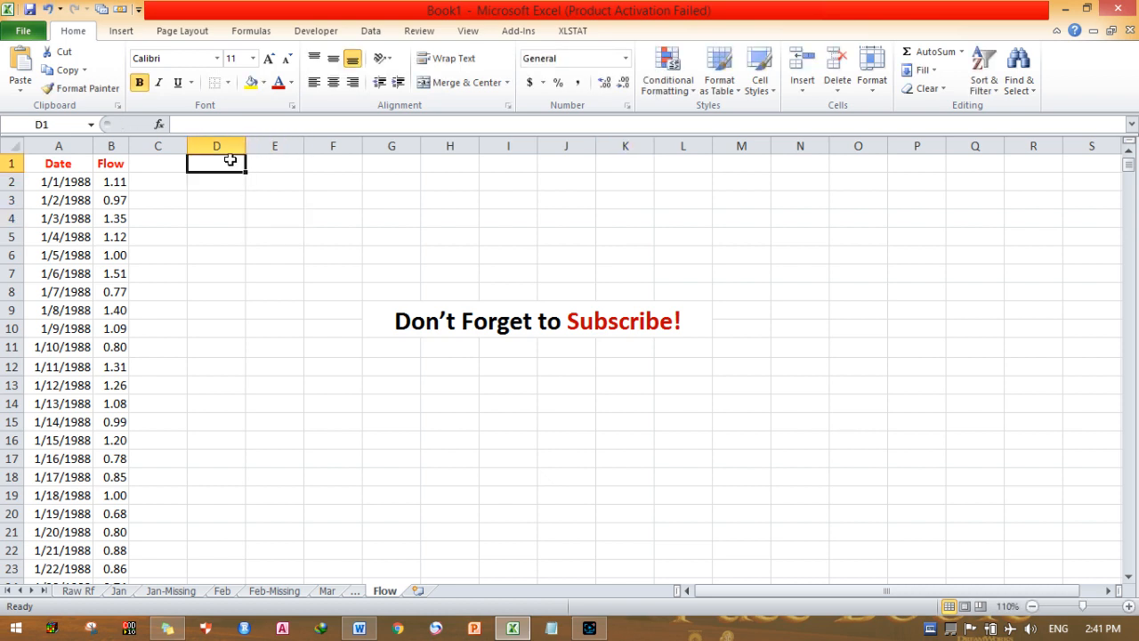
type("Date")
left_click(275, 164)
type("F")
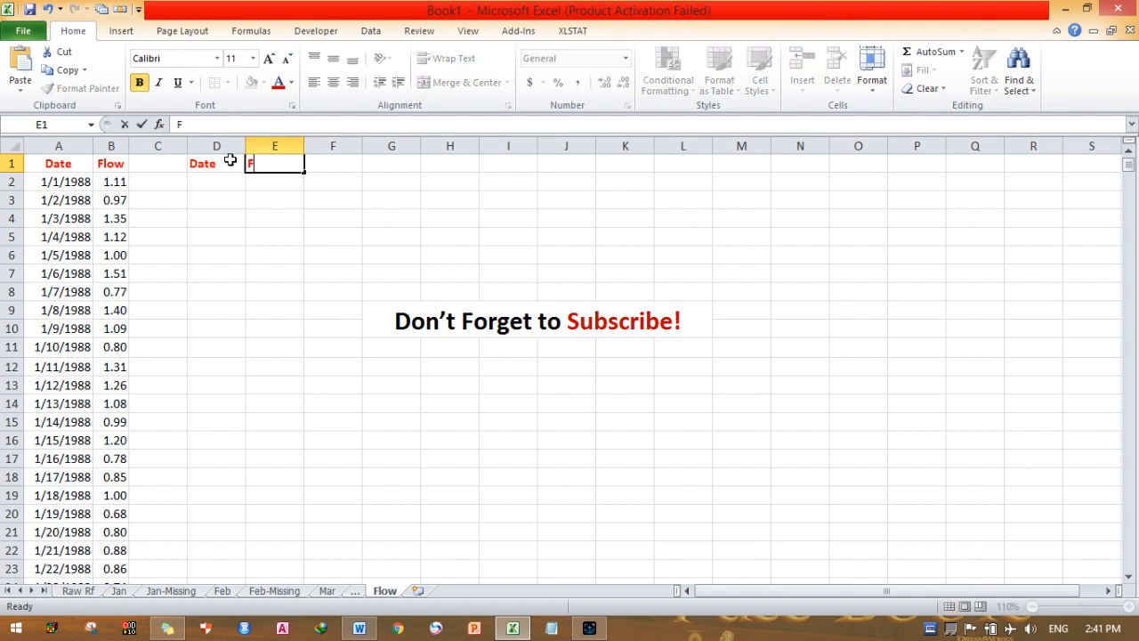
type("low")
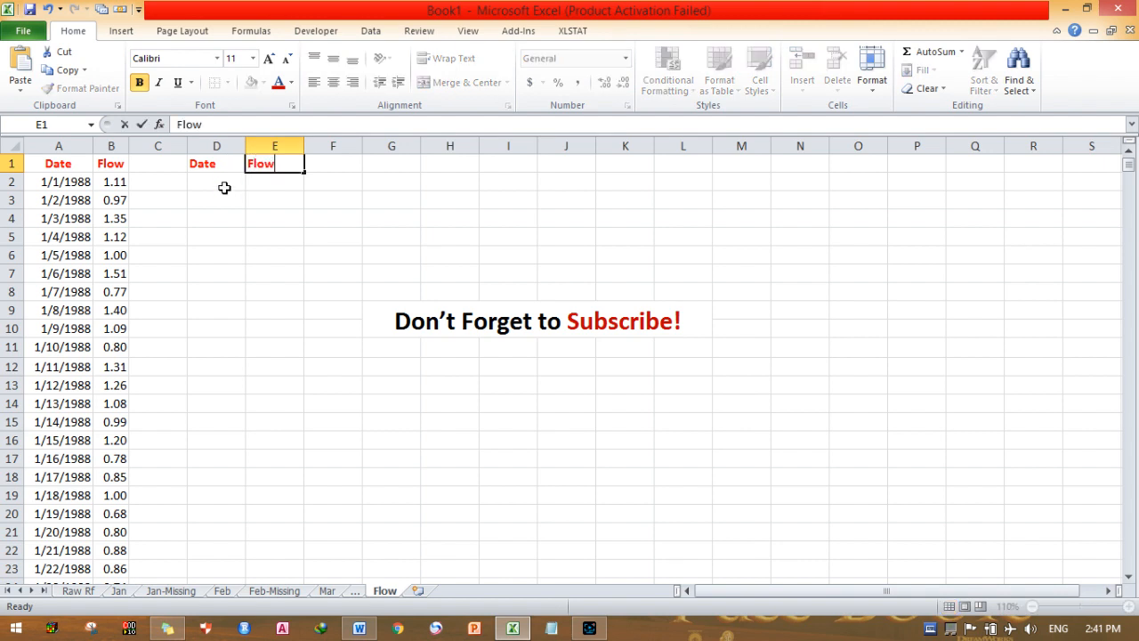
left_click(216, 181)
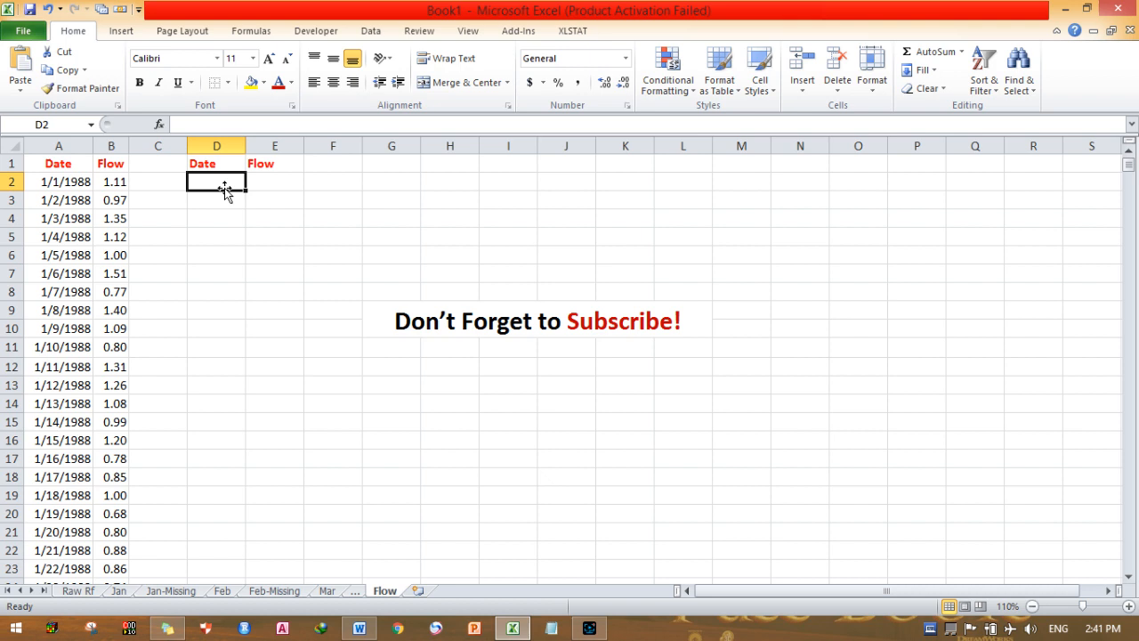
double_click(217, 182)
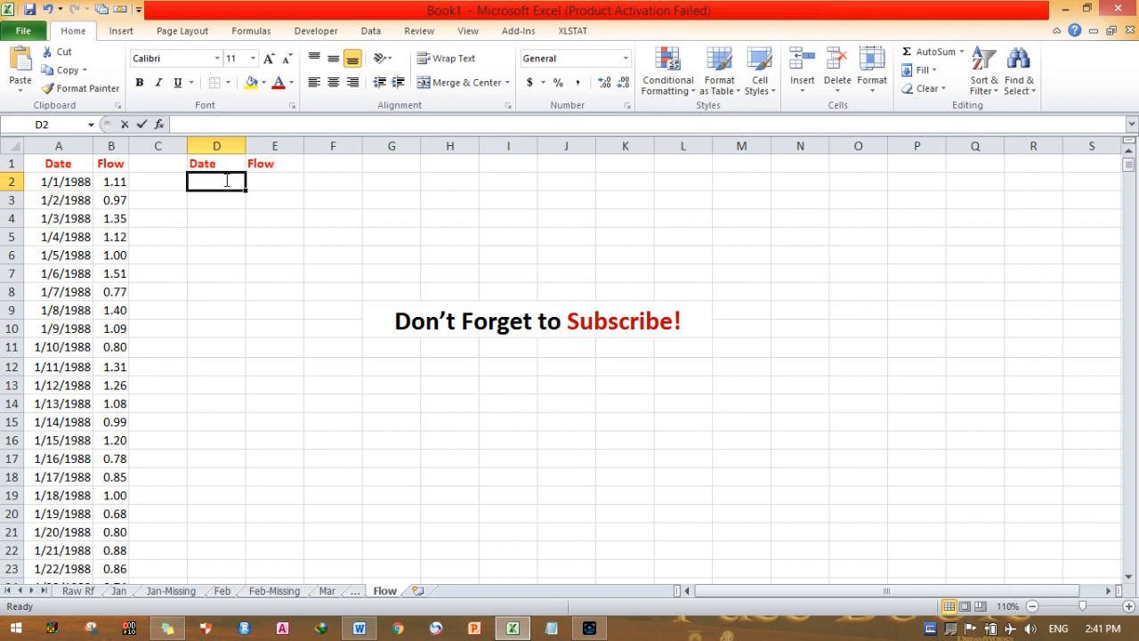
type("1/1/")
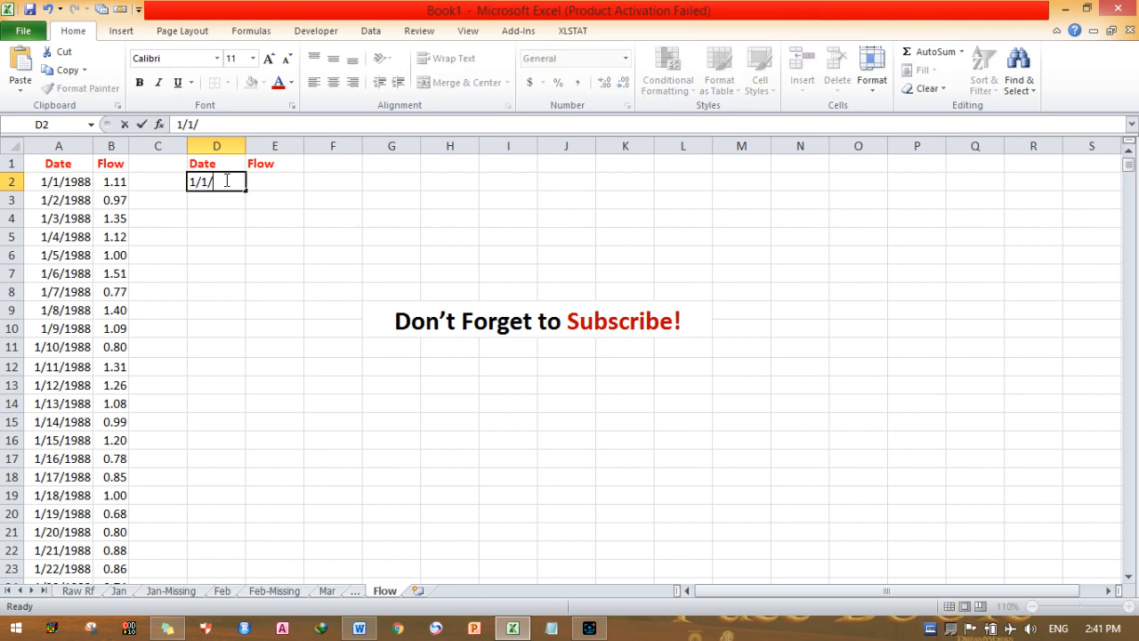
type("1988")
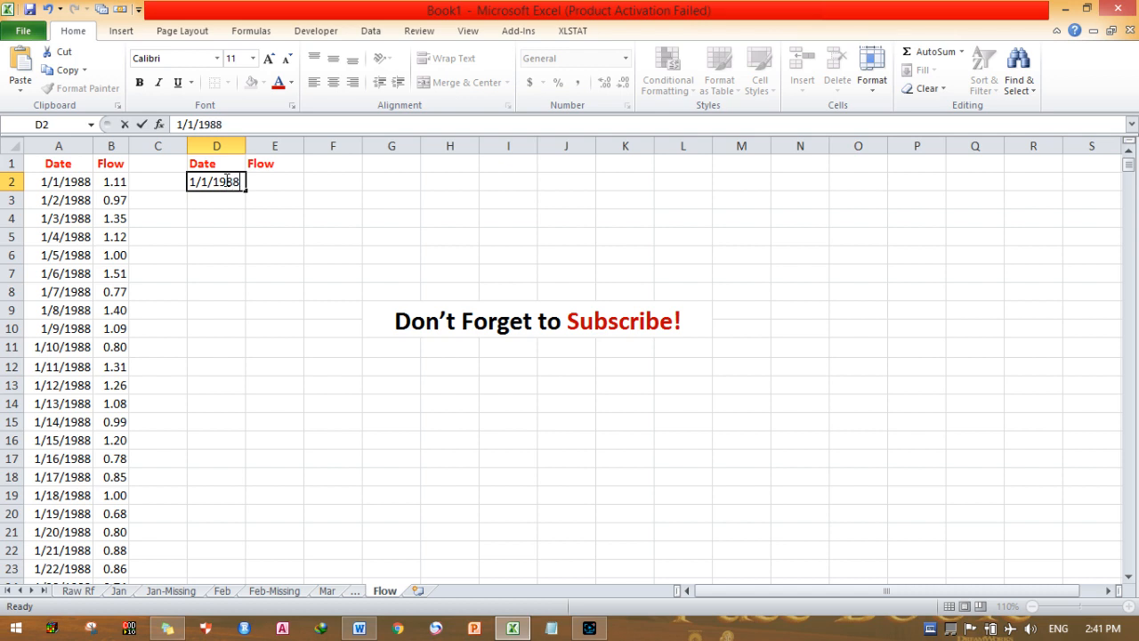
key("Return")
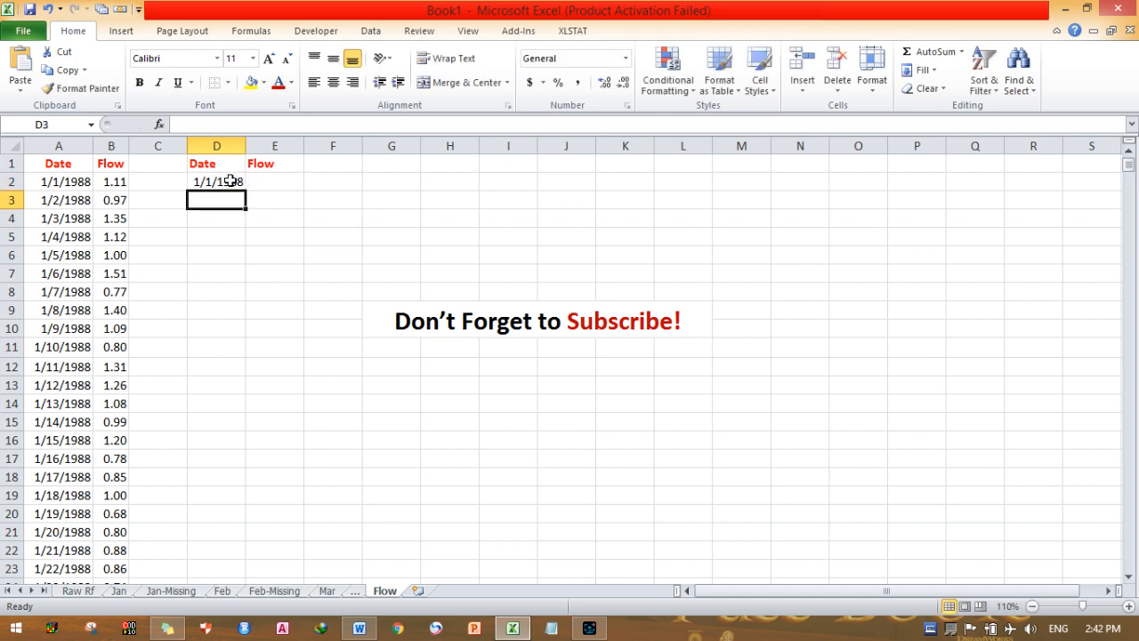
Select the trial cells D1:E2 and clear their contents.
left_click(216, 182)
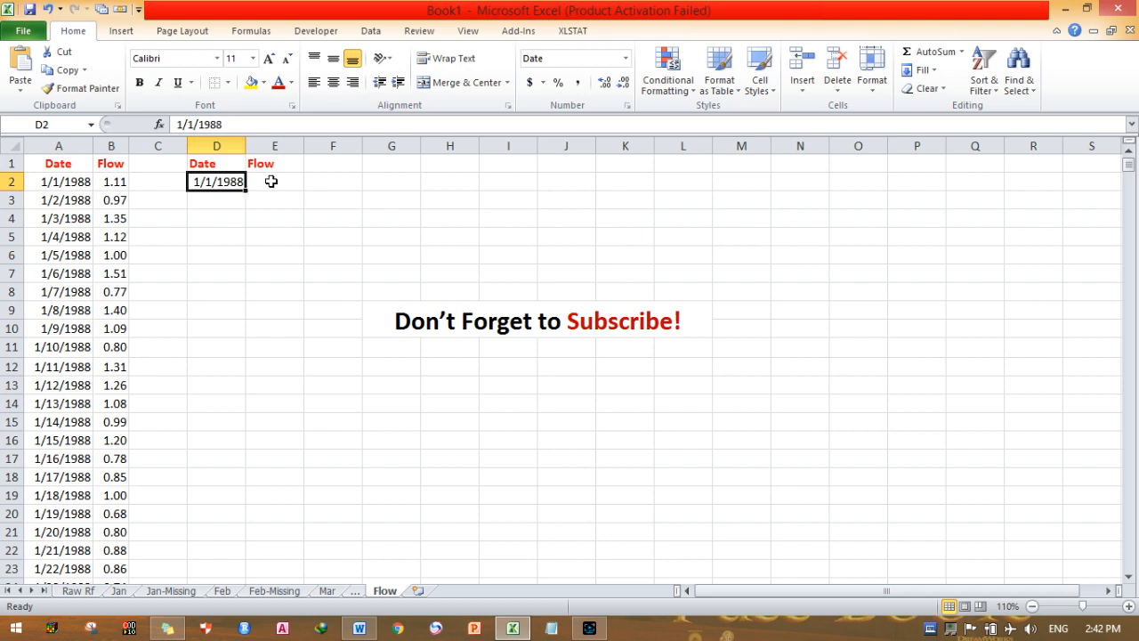
left_click(274, 181)
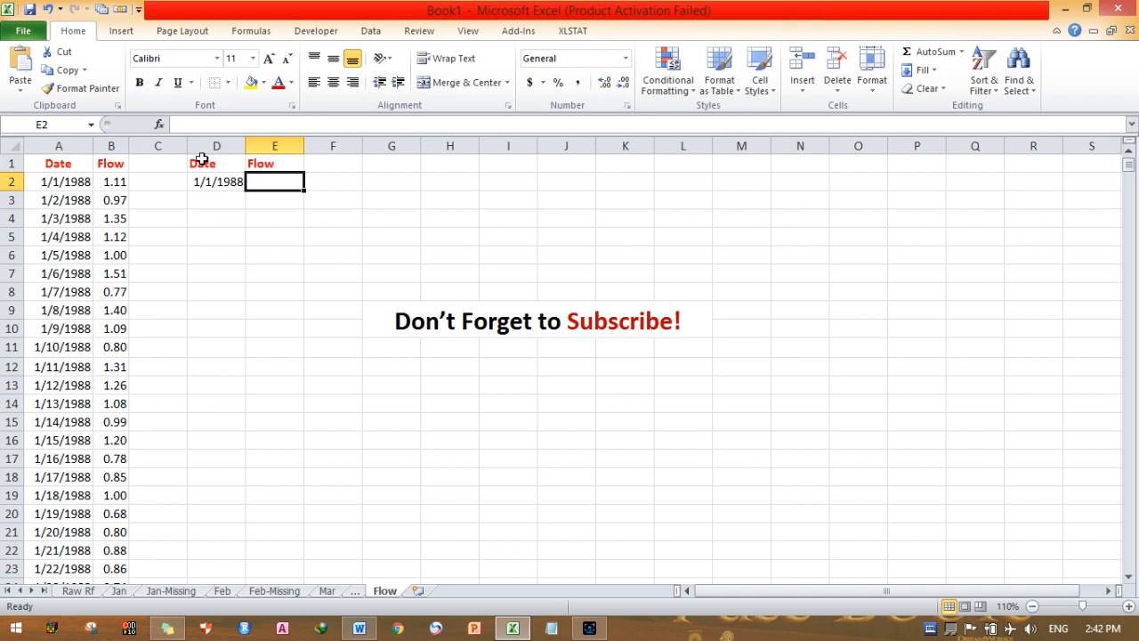
left_click_drag(217, 163, 274, 182)
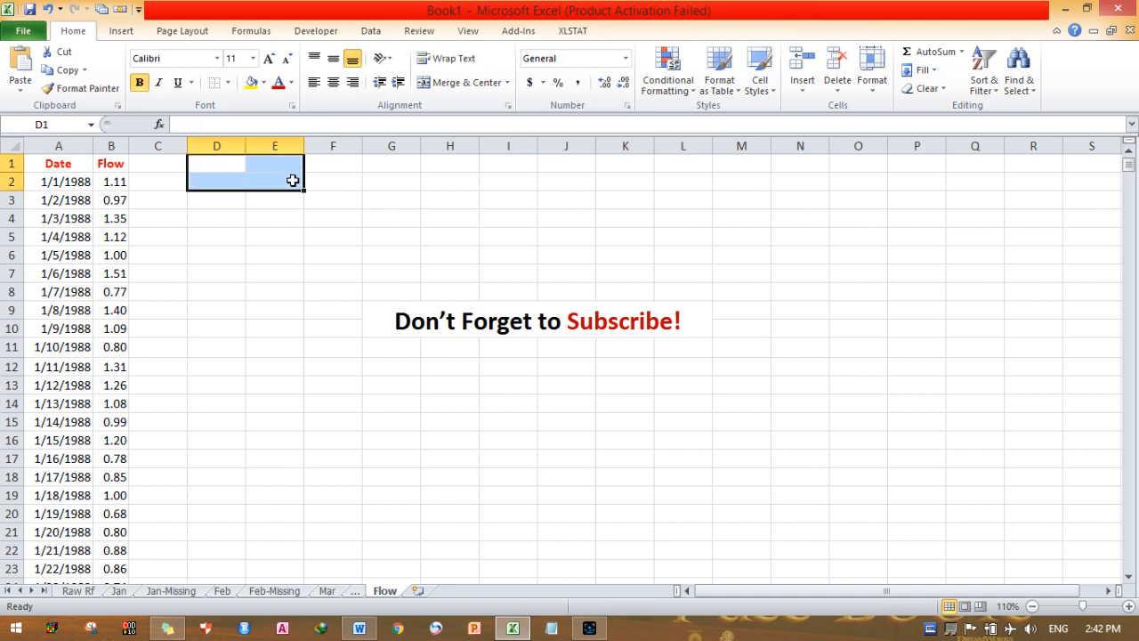
mouse_move(119, 247)
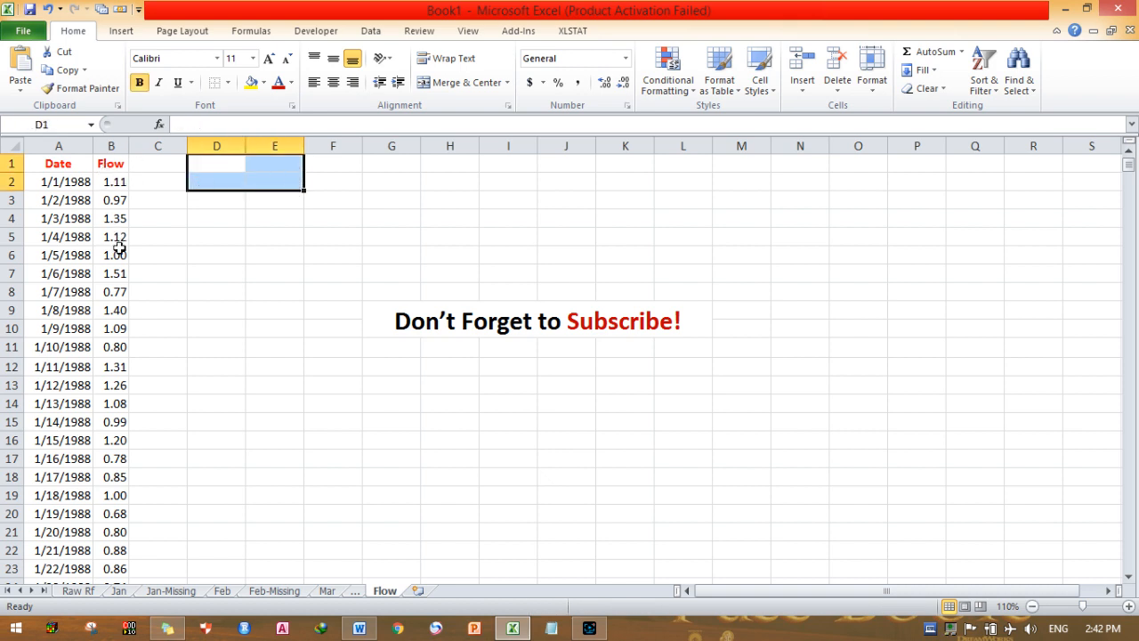
mouse_move(295, 308)
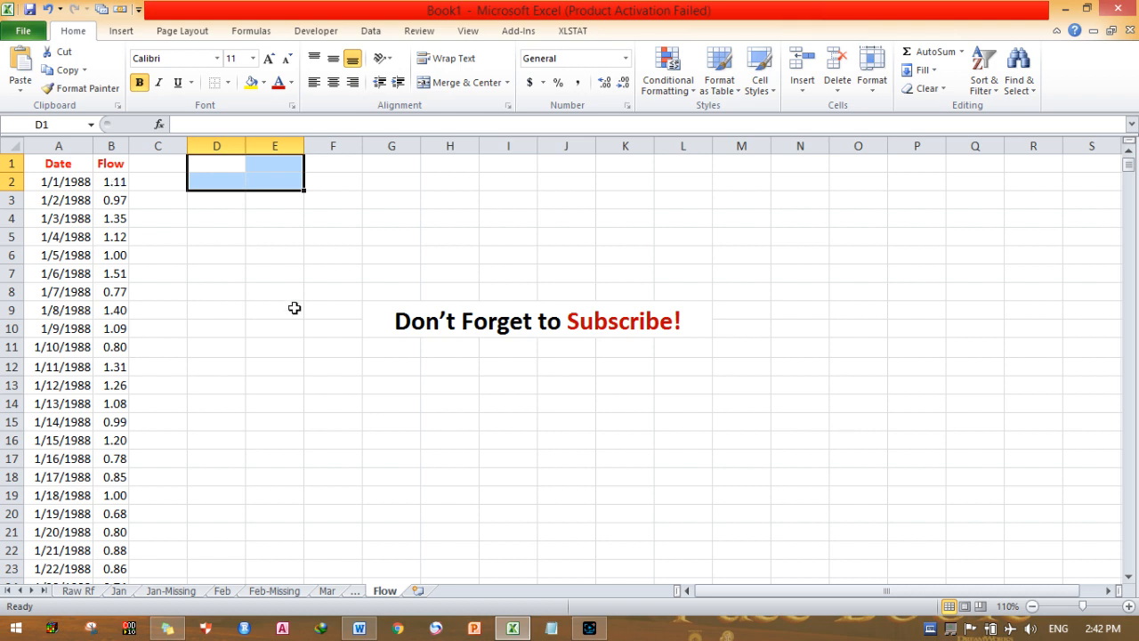
left_click(450, 403)
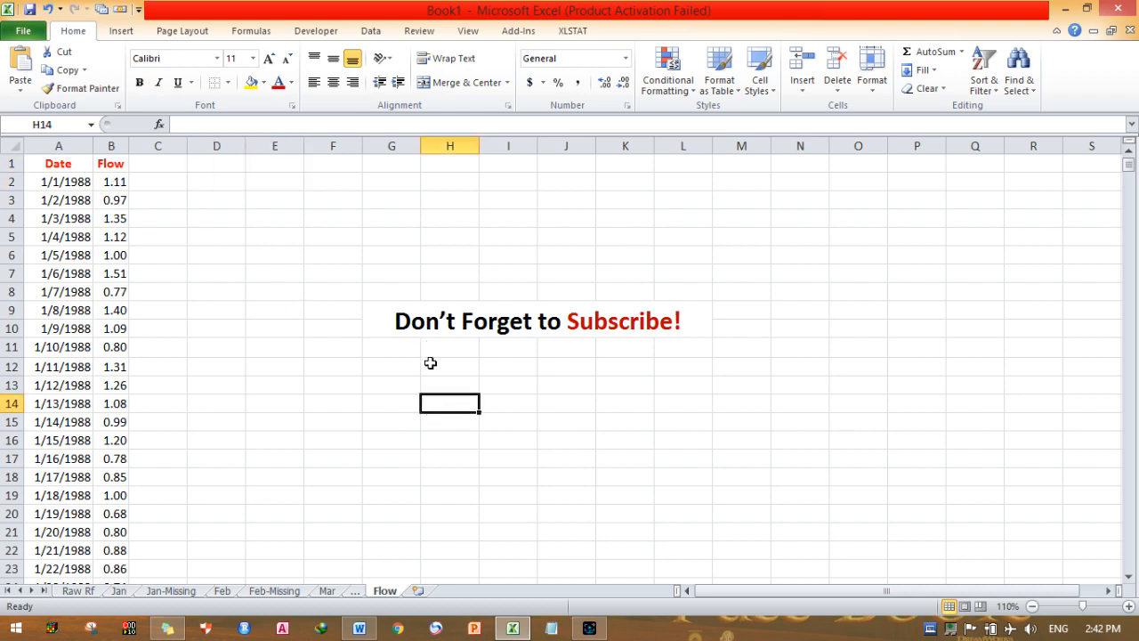
mouse_move(439, 351)
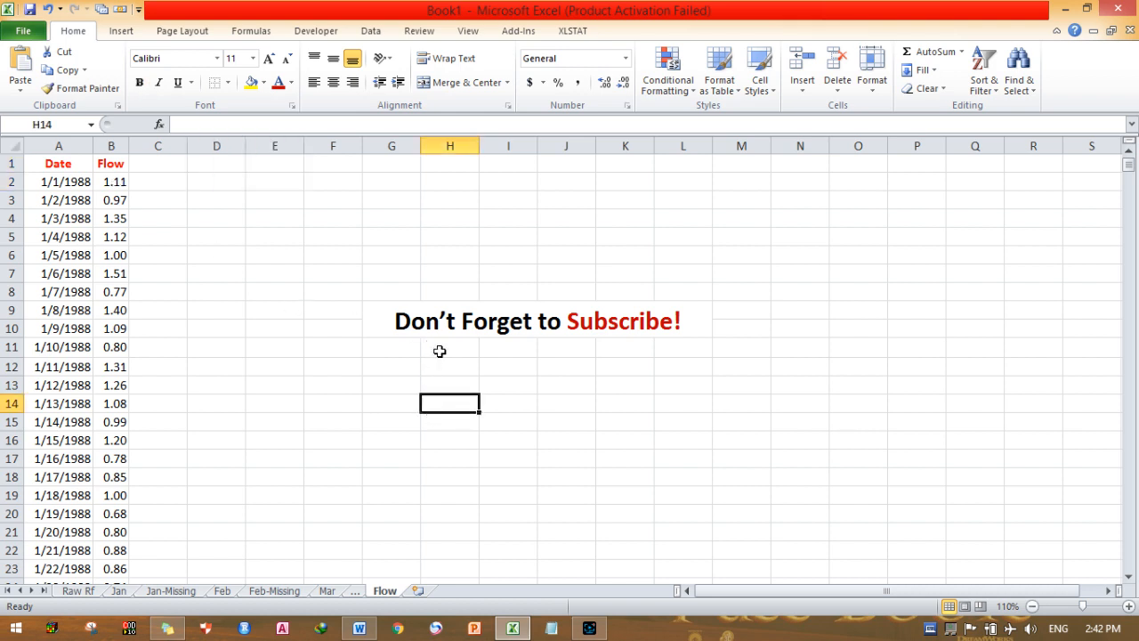
mouse_move(445, 321)
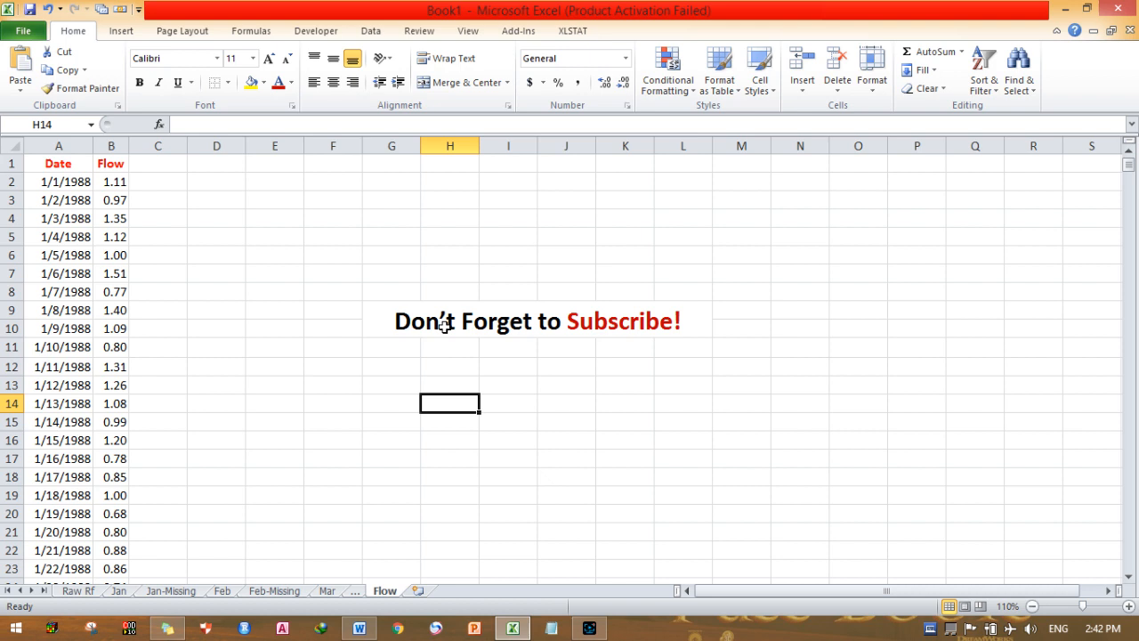
mouse_move(213, 294)
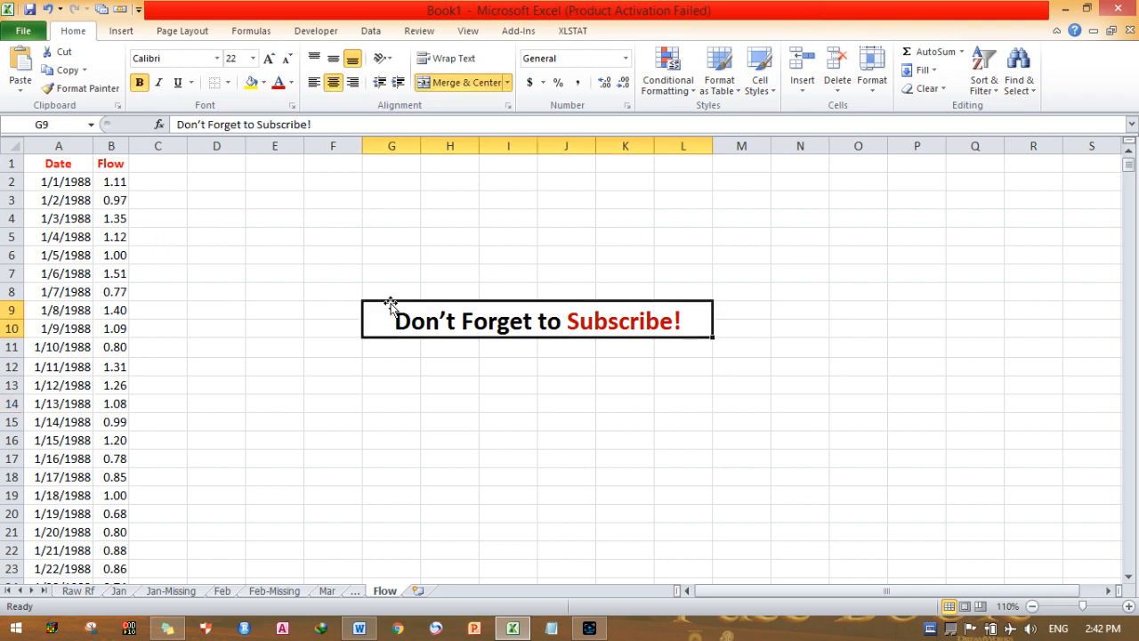
Delete the merged 'Don't Forget to Subscribe!' banner cells, shifting cells left.
right_click(392, 321)
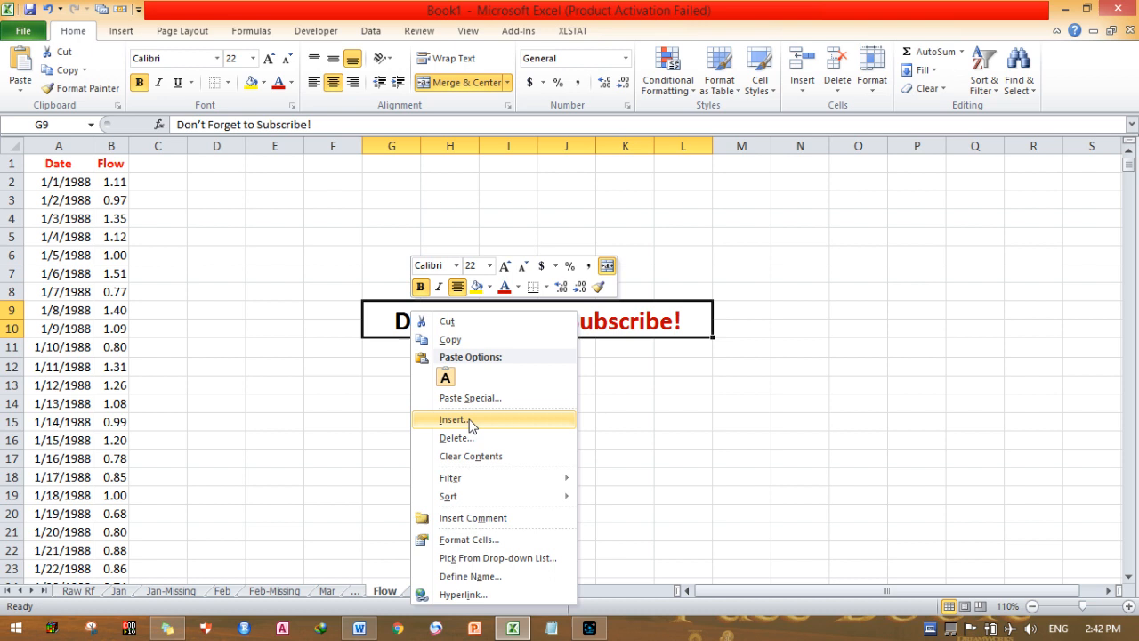
left_click(457, 437)
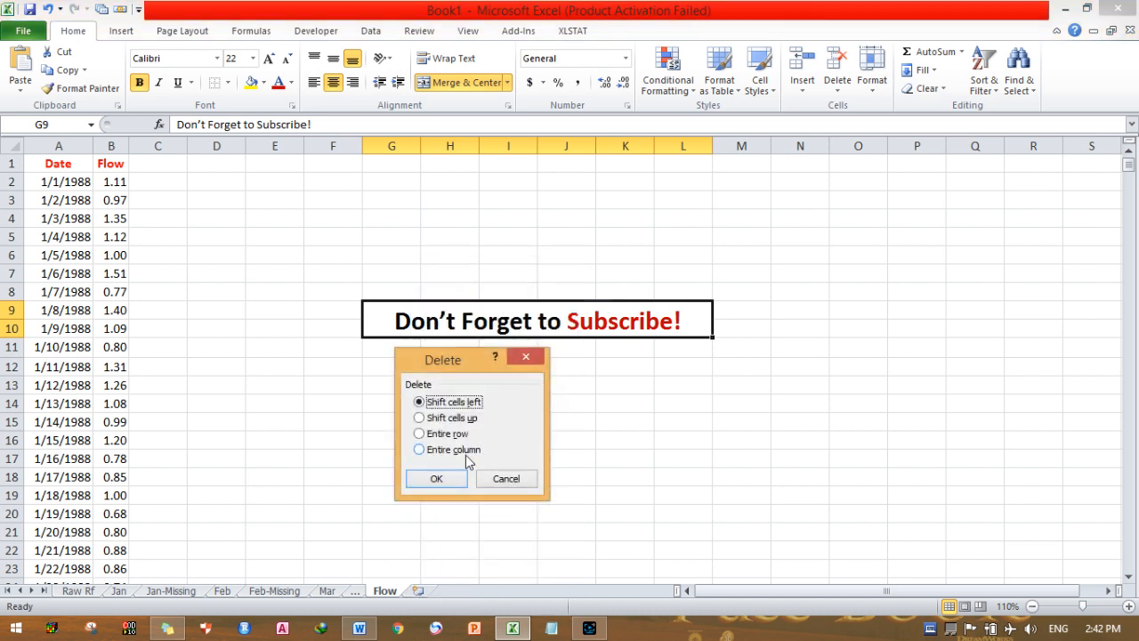
left_click(436, 478)
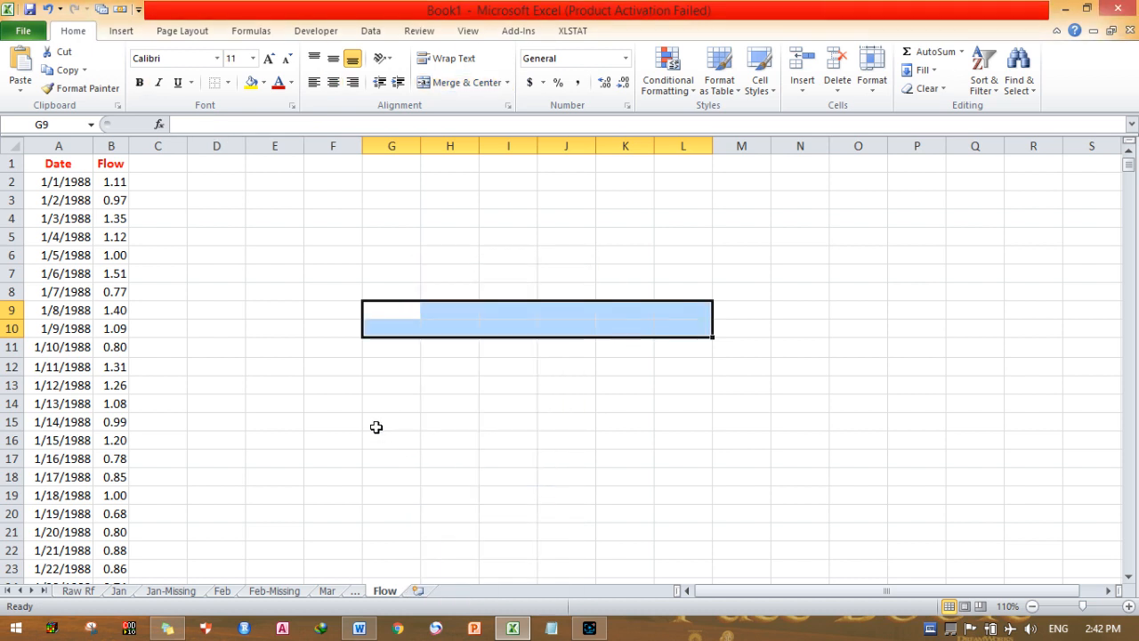
mouse_move(249, 294)
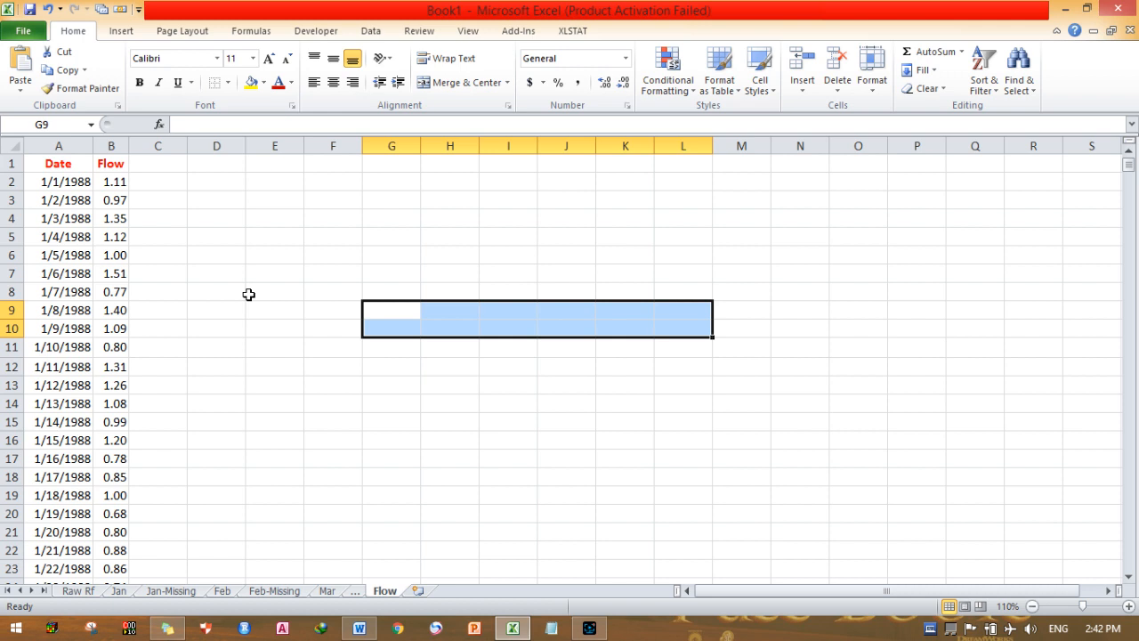
left_click(274, 291)
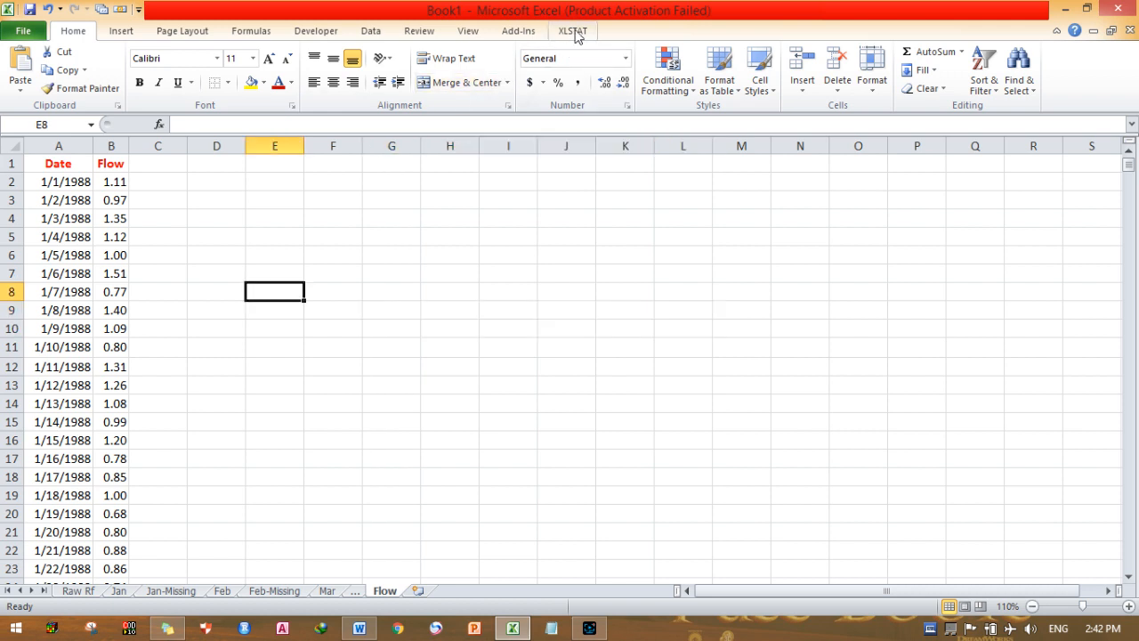
Show the XLSTAT ribbon tab to reach the Mann-Kendall trend tests.
left_click(573, 30)
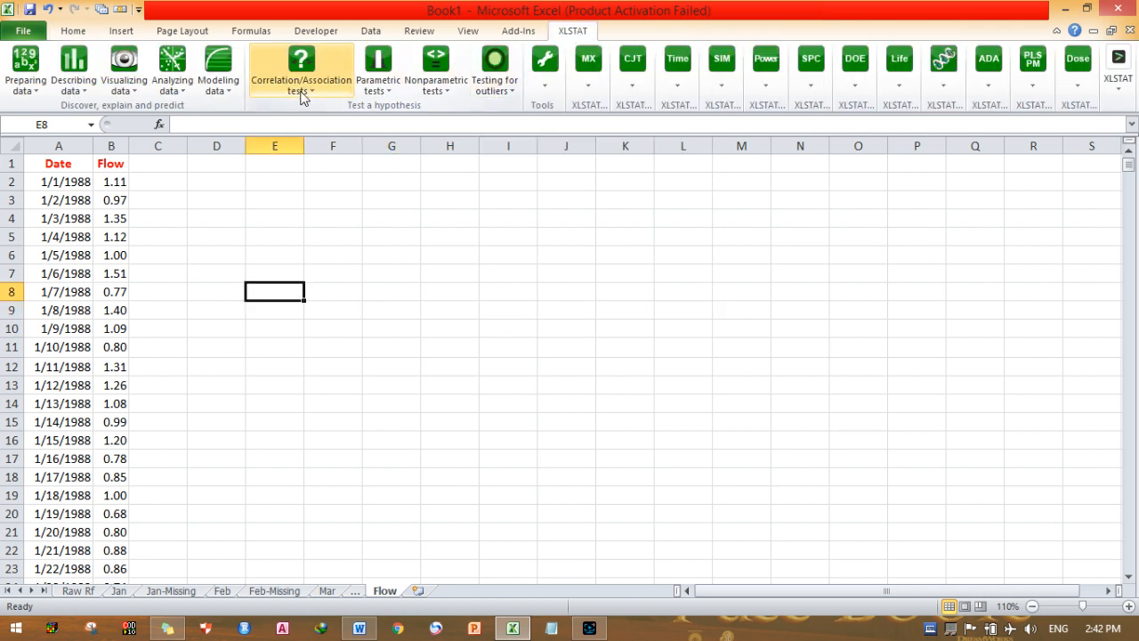
mouse_move(677, 66)
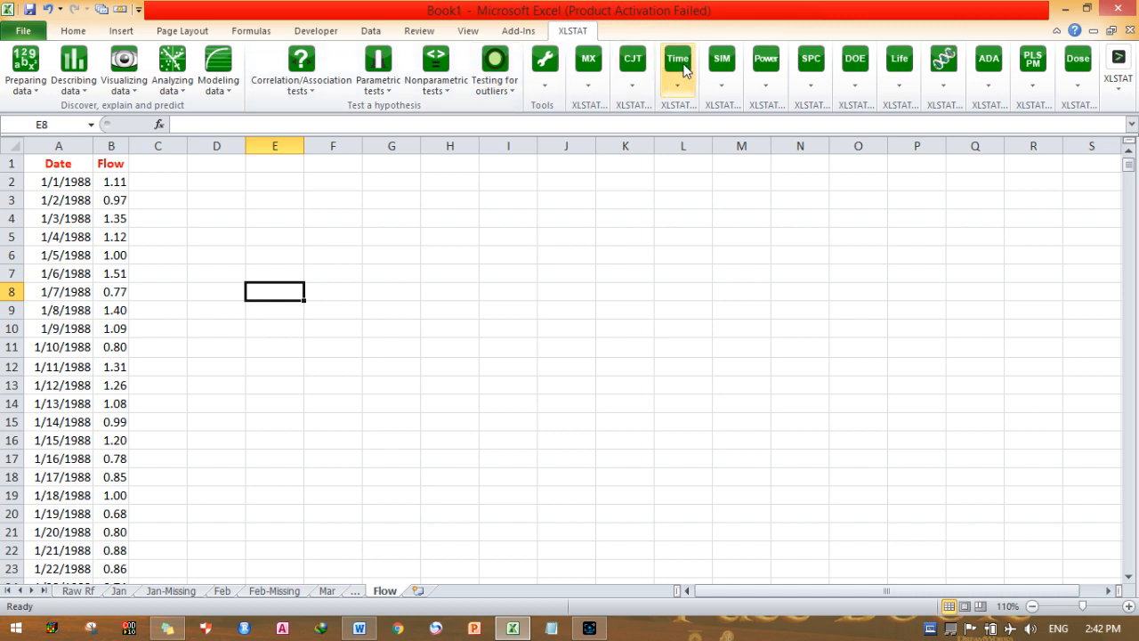
mouse_move(677, 71)
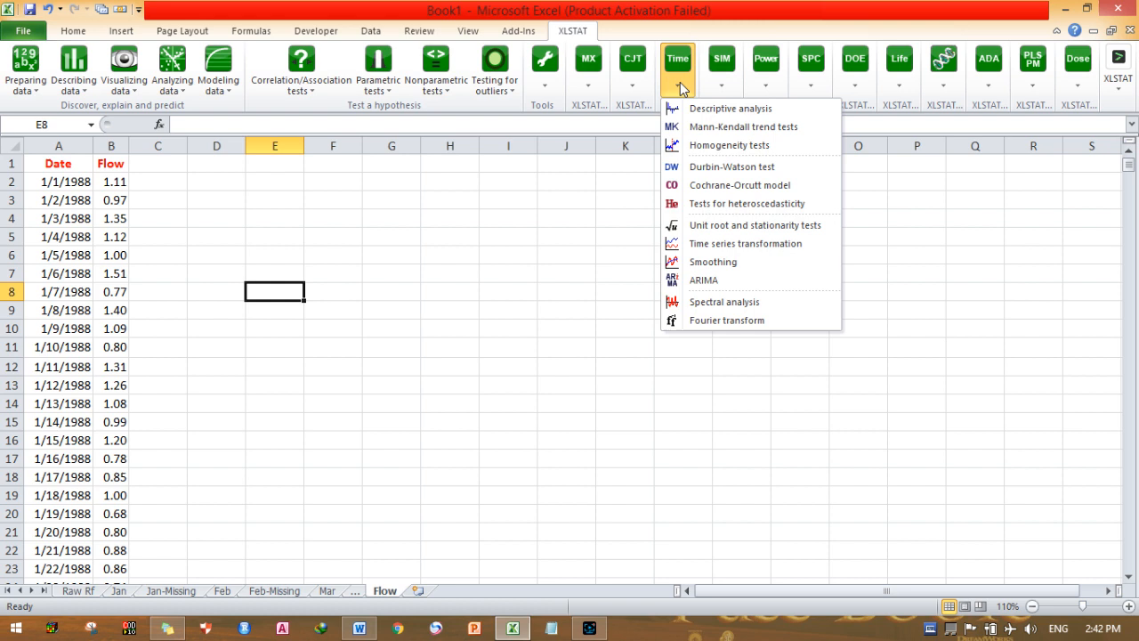
mouse_move(743, 126)
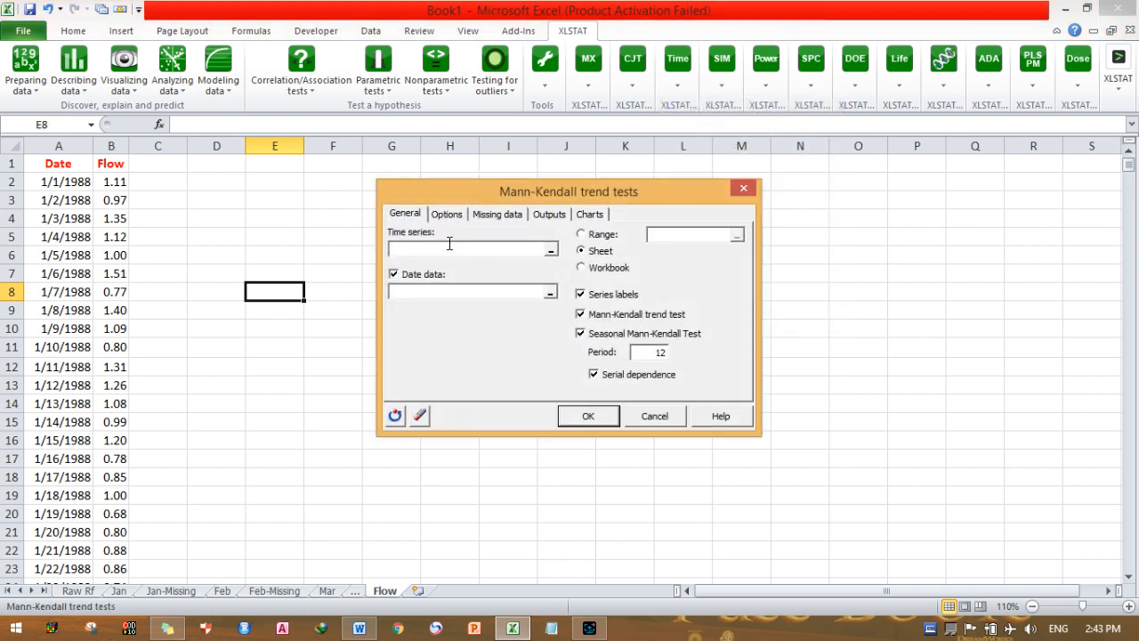
mouse_move(552, 249)
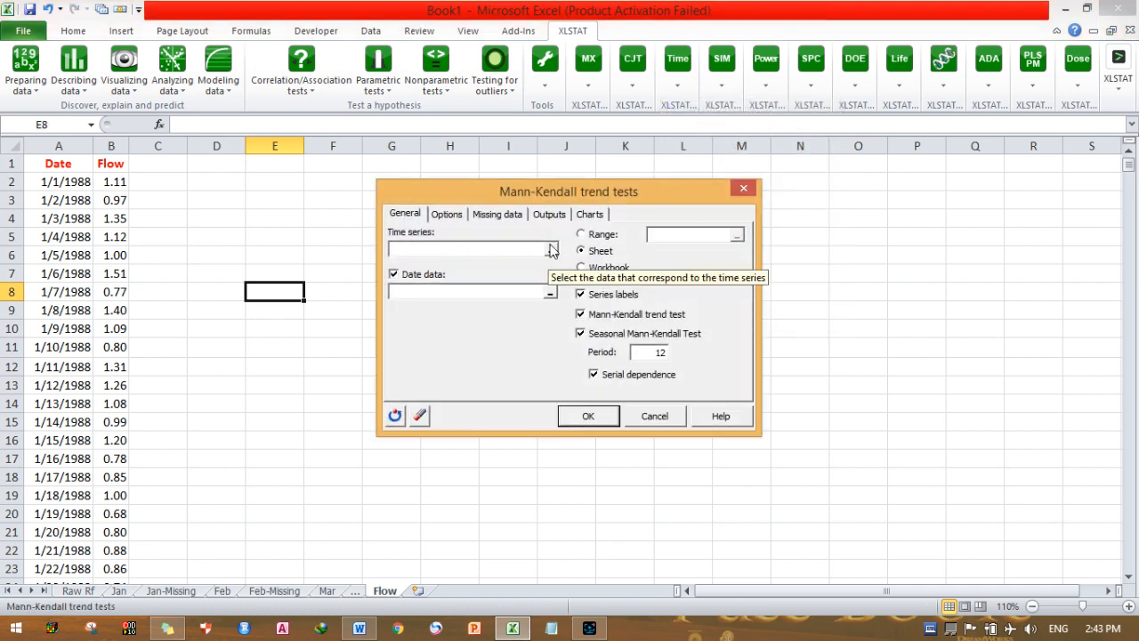
Use Date range A1:A6576 as date data for the Flow series, outputting to a sheet.
left_click(551, 250)
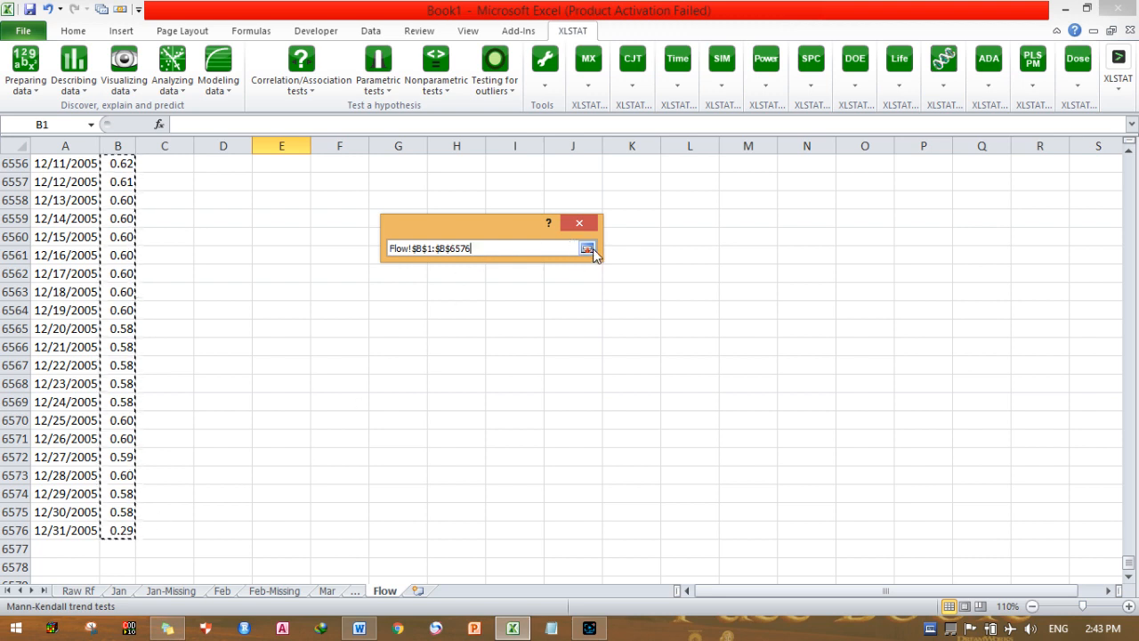
mouse_move(586, 248)
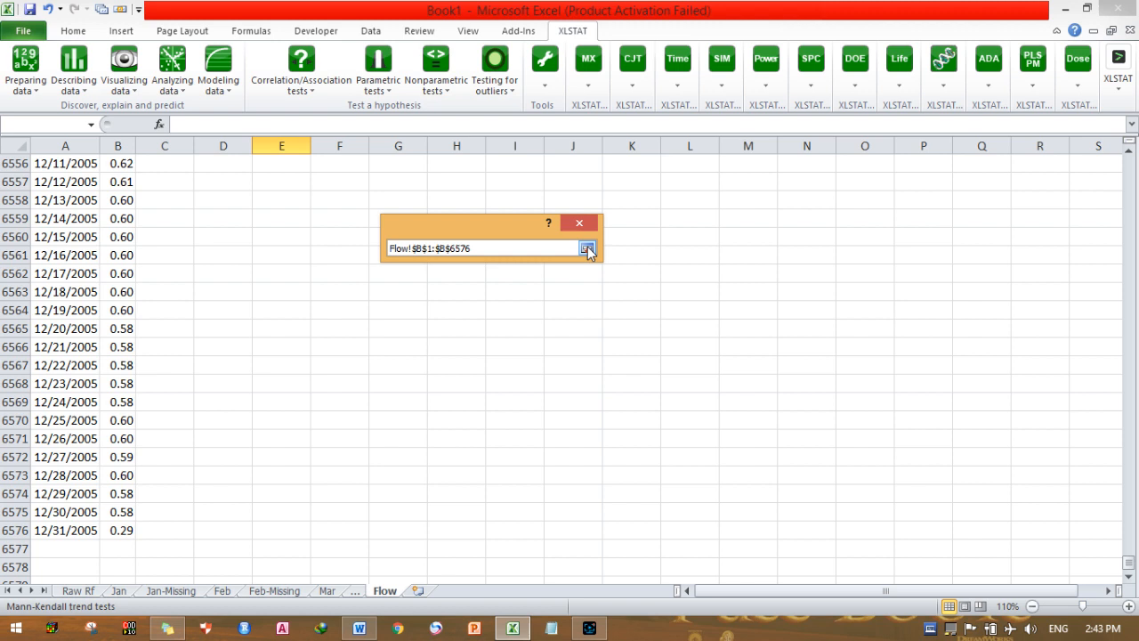
left_click(587, 247)
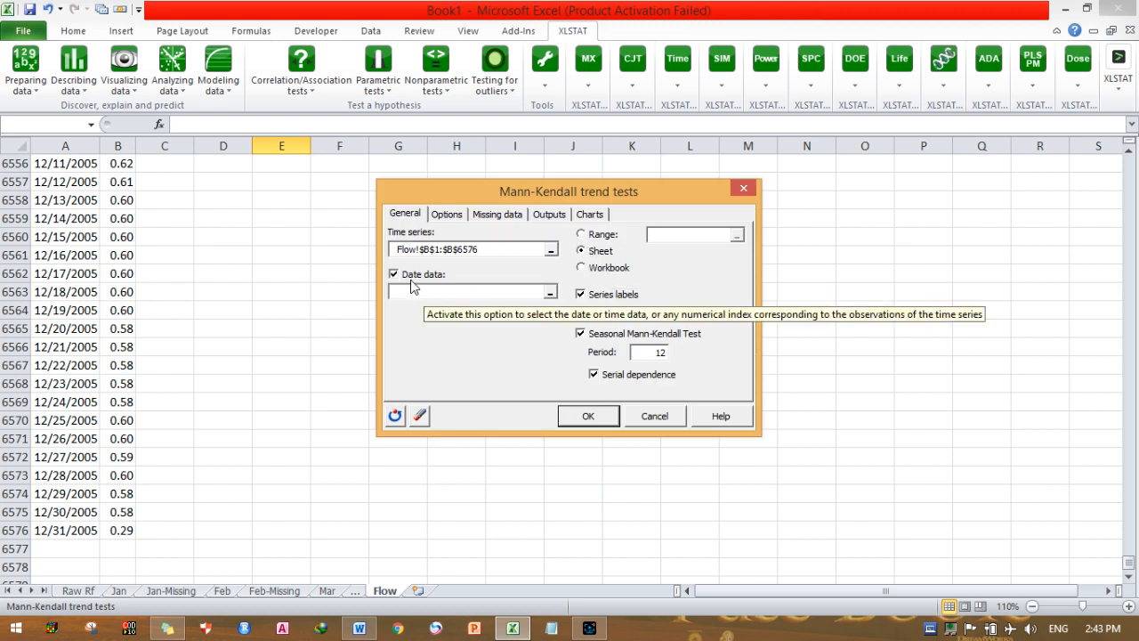
mouse_move(556, 298)
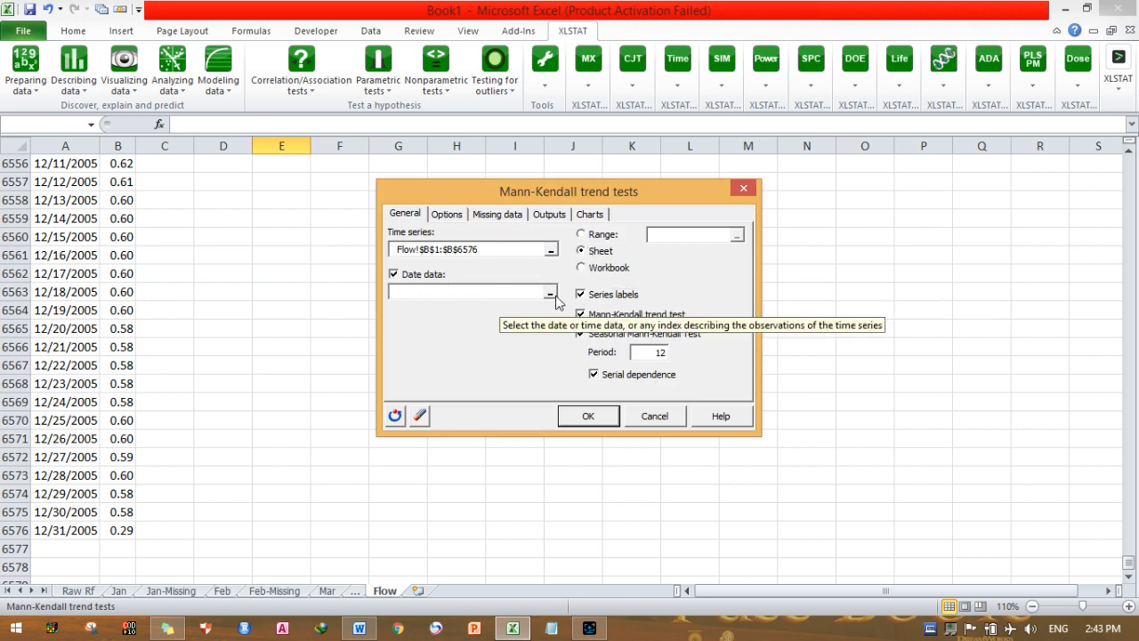
left_click(550, 294)
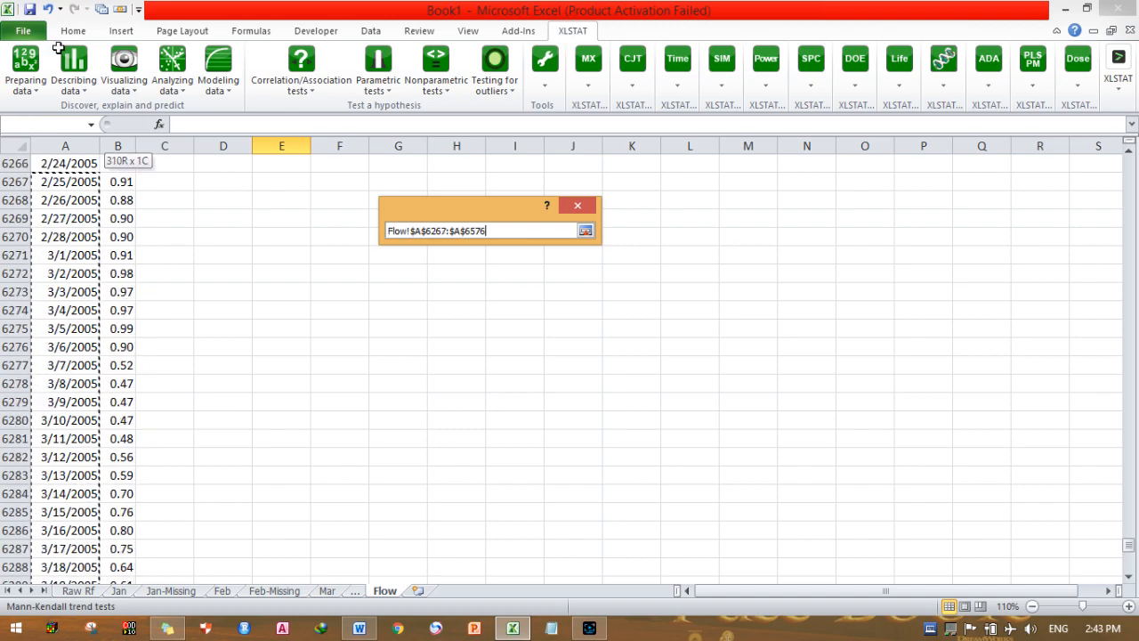
scroll("up", 3)
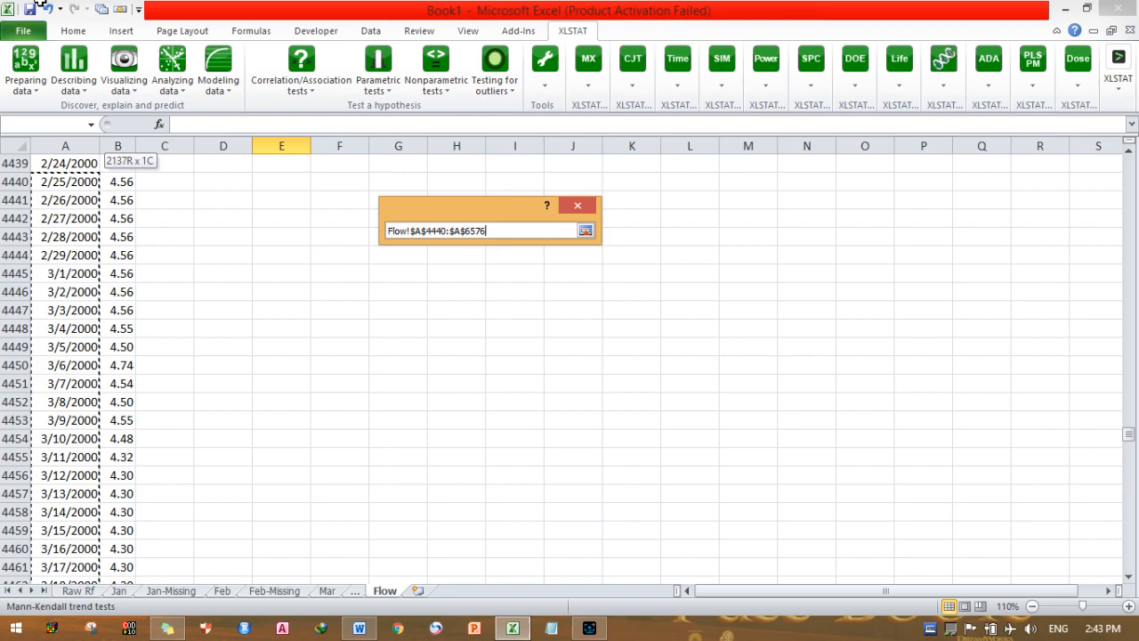
scroll("up", 3)
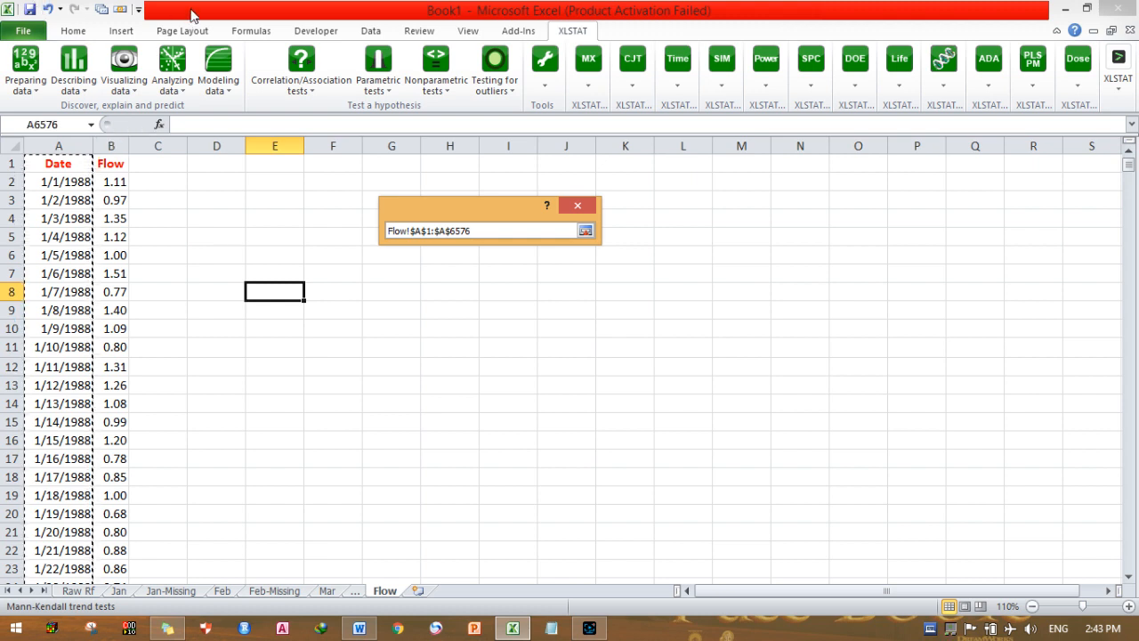
left_click(586, 231)
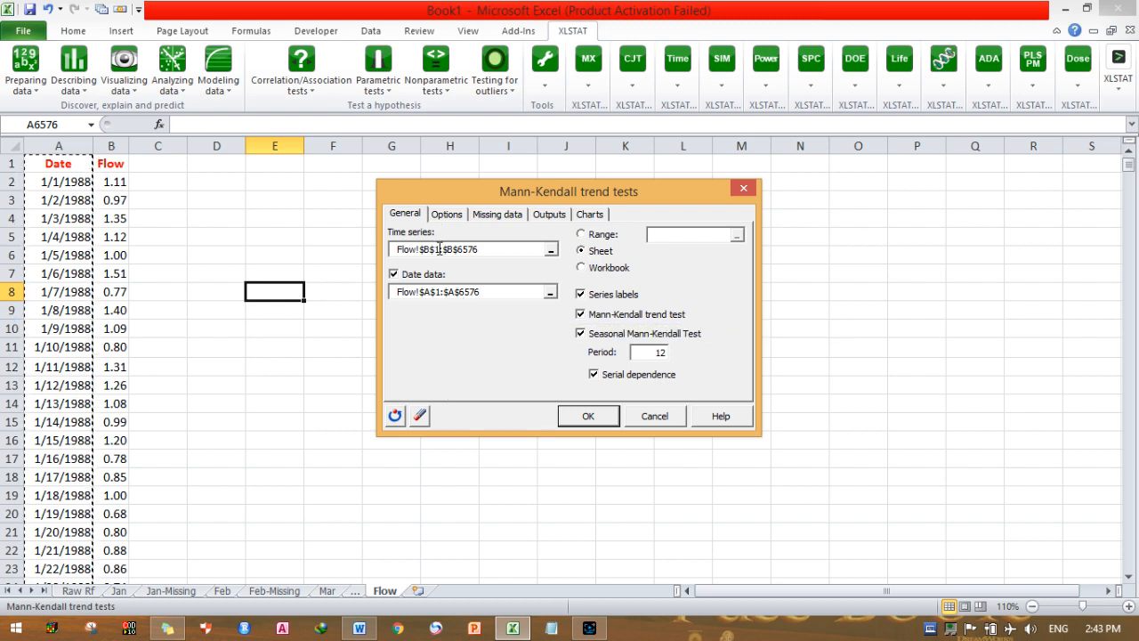
mouse_move(437, 291)
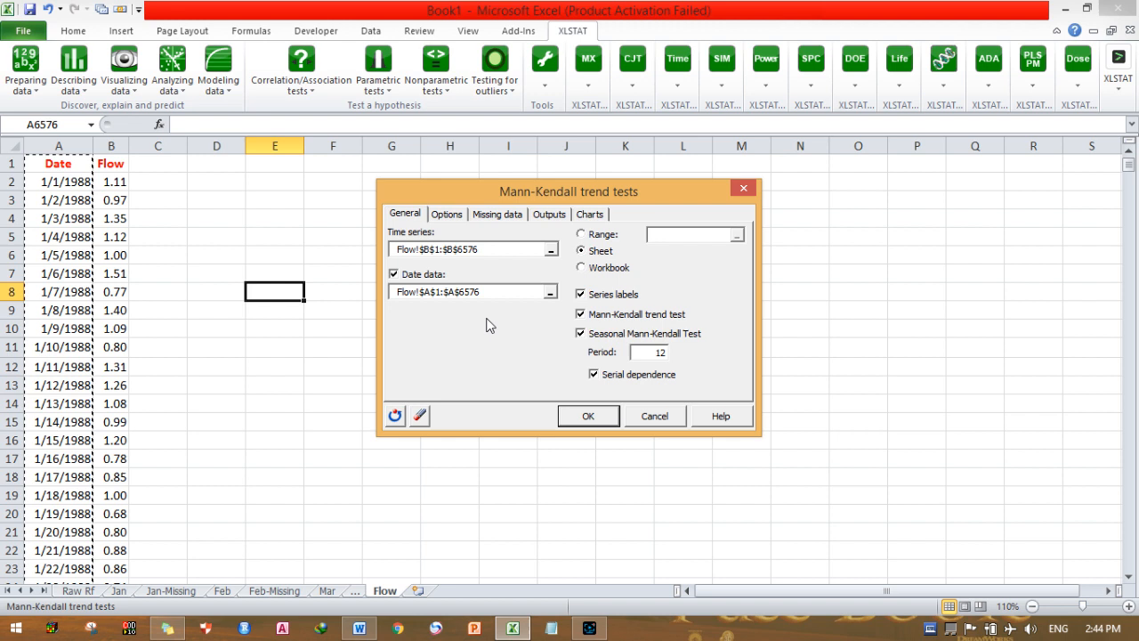
mouse_move(470, 330)
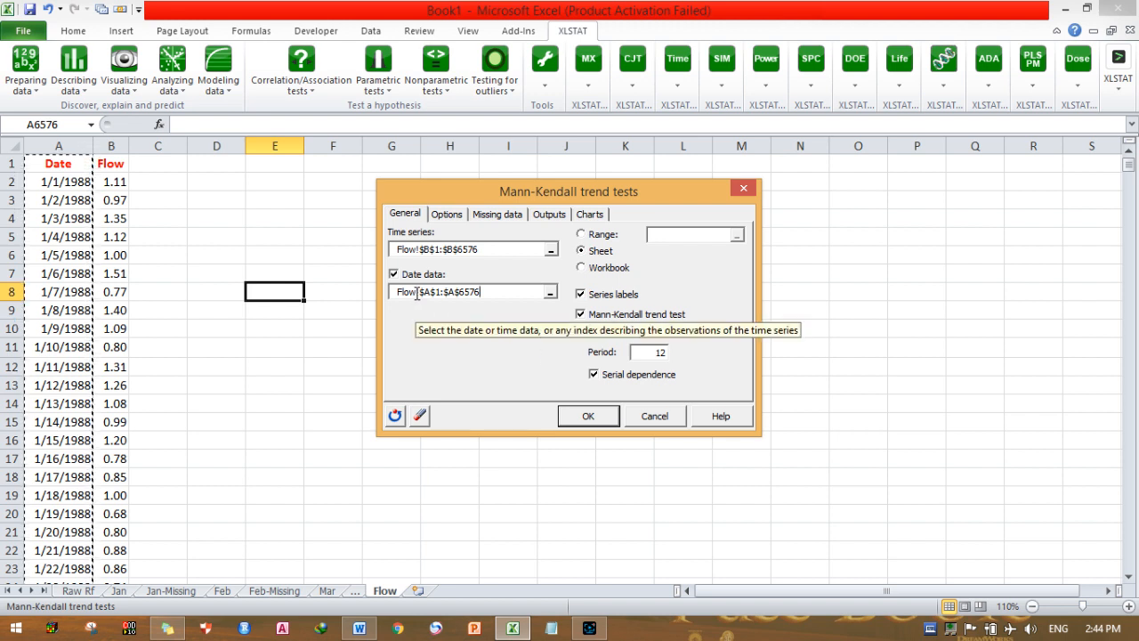
left_click(581, 313)
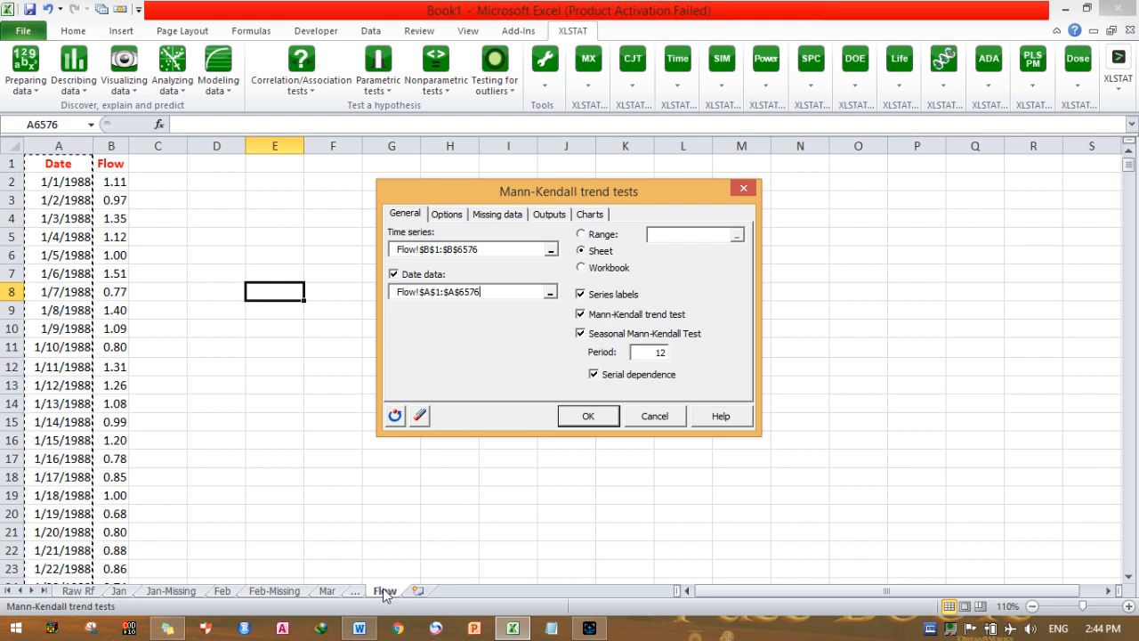
mouse_move(601, 251)
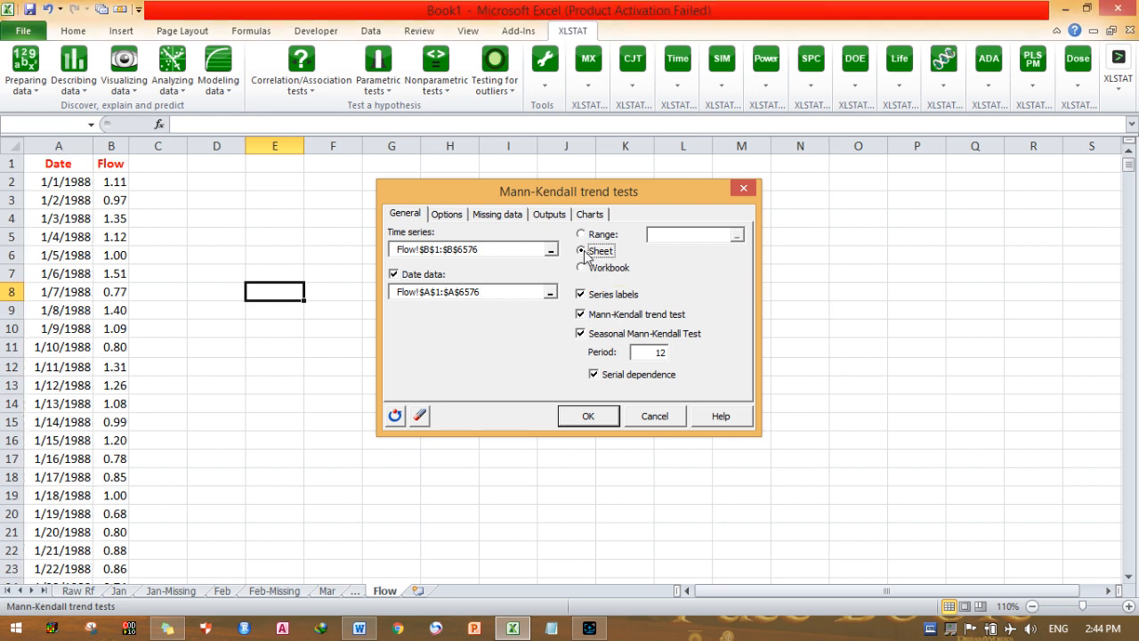
left_click(582, 251)
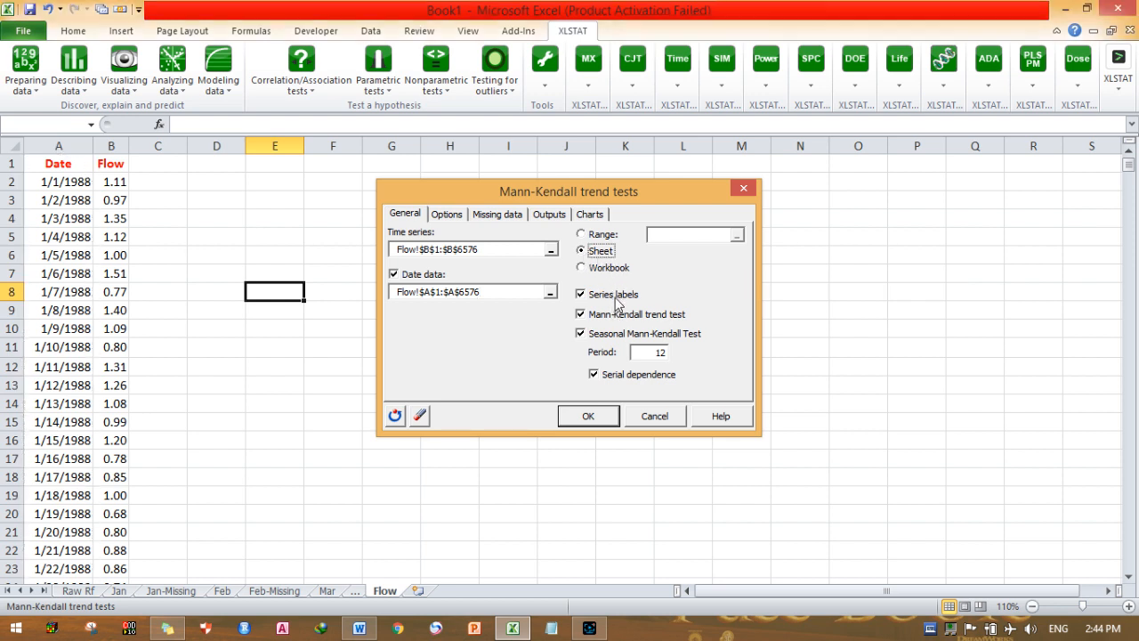
mouse_move(605, 316)
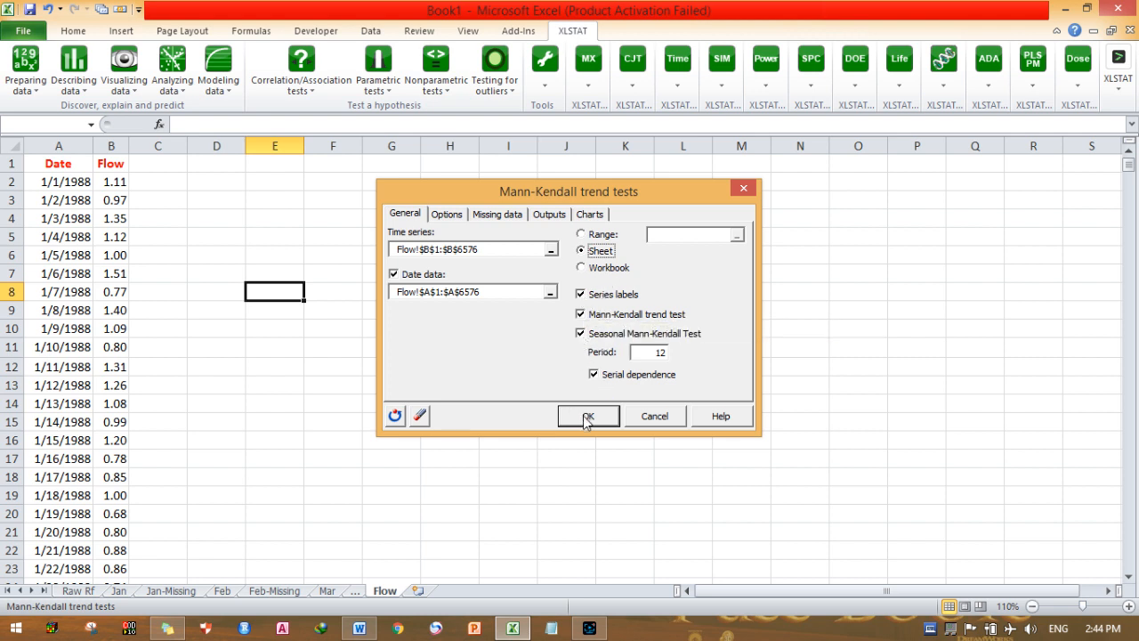
Run the Mann-Kendall test and accept the XLSTAT selections to generate the results sheet.
left_click(589, 415)
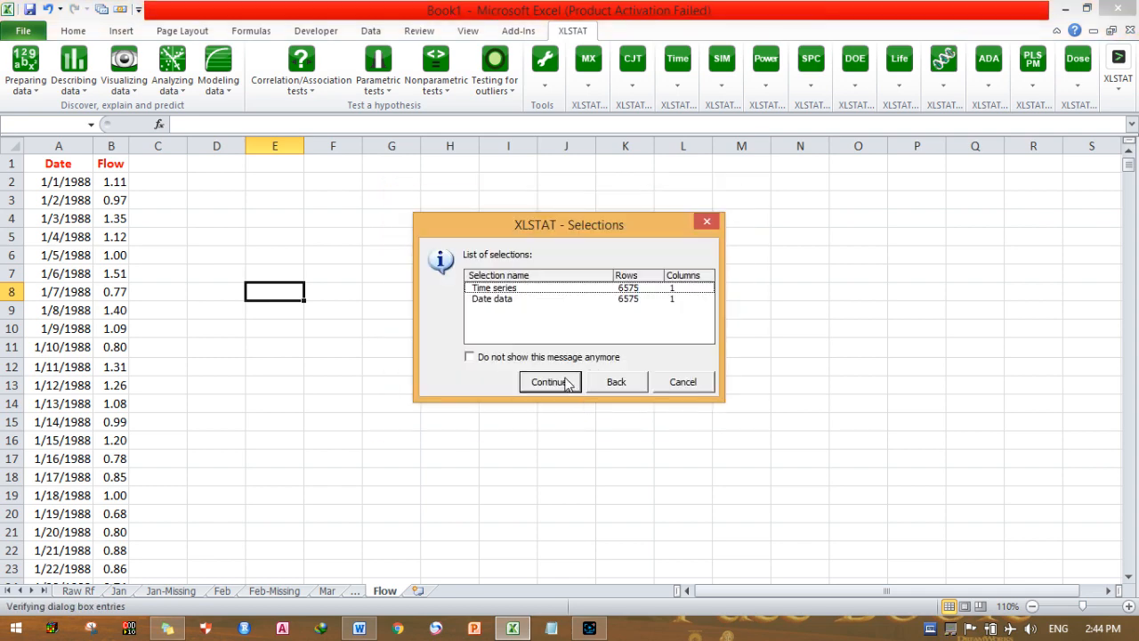
left_click(548, 381)
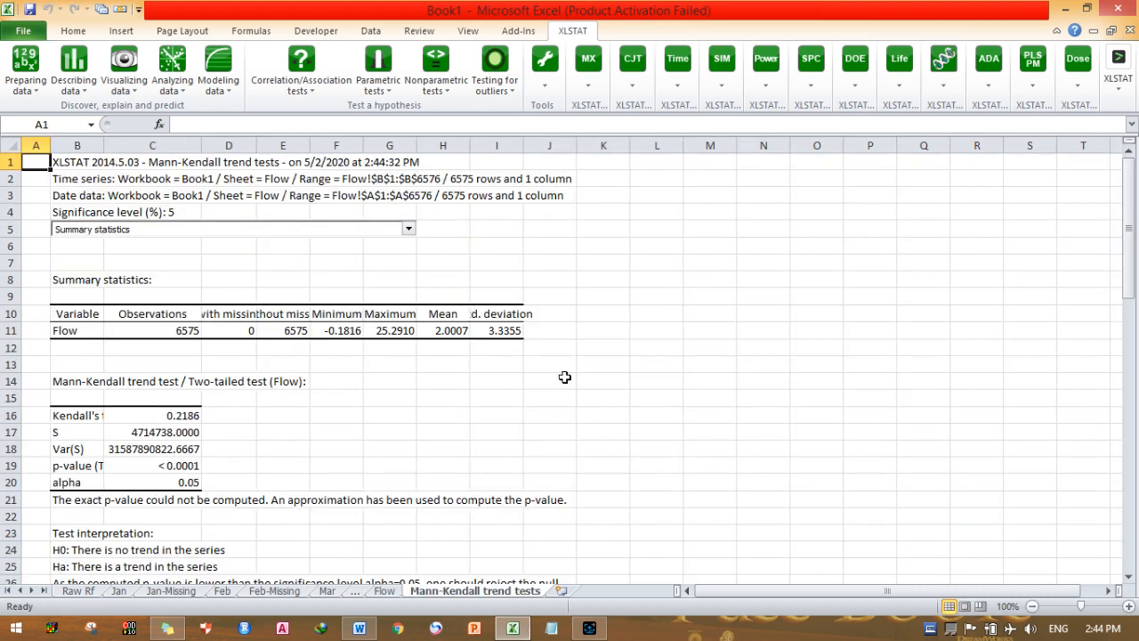
mouse_move(437, 284)
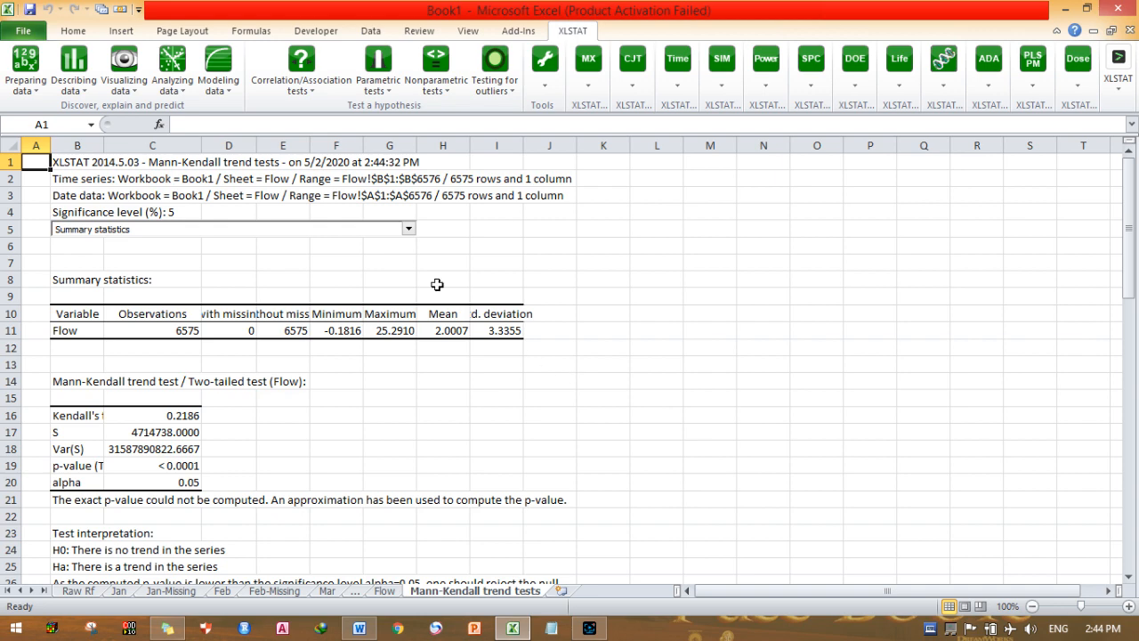
scroll("down", 3)
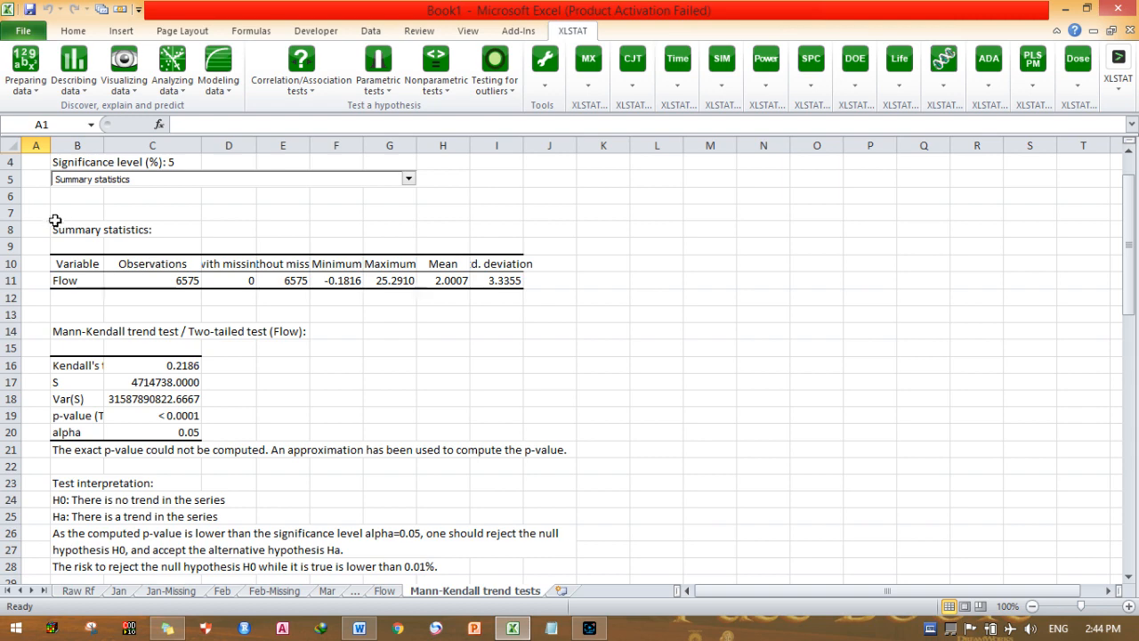
mouse_move(66, 279)
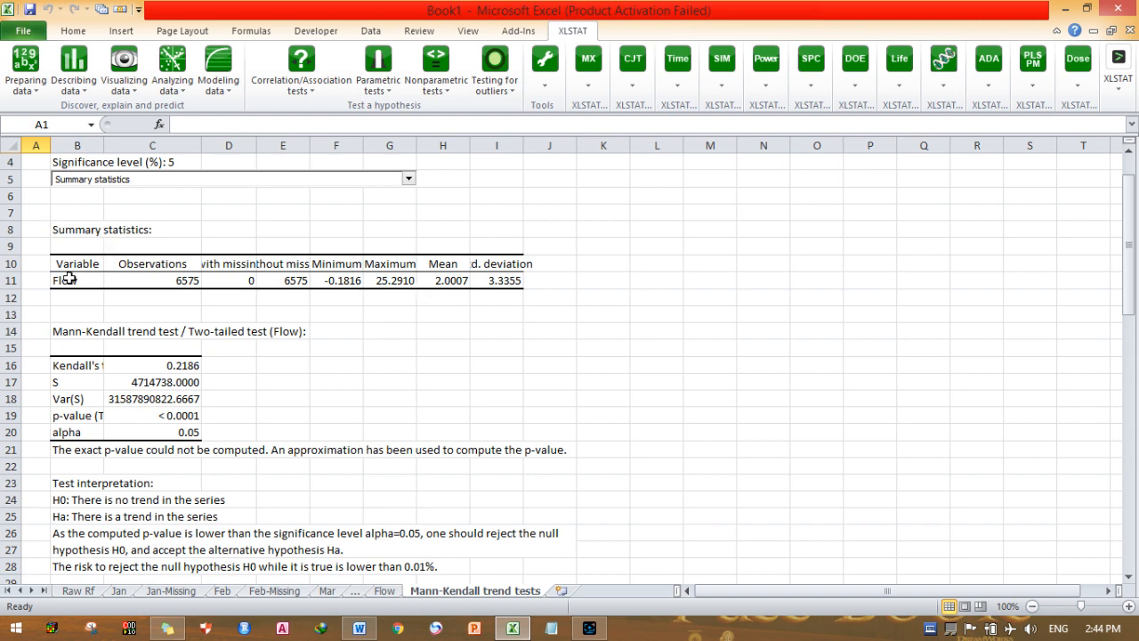
mouse_move(176, 277)
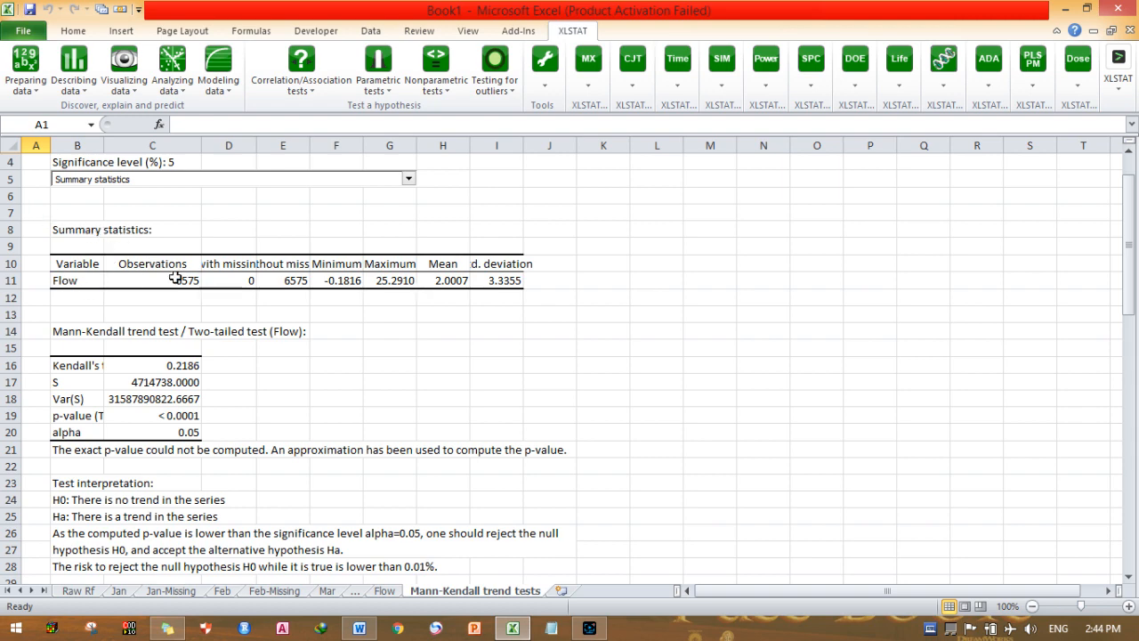
mouse_move(185, 297)
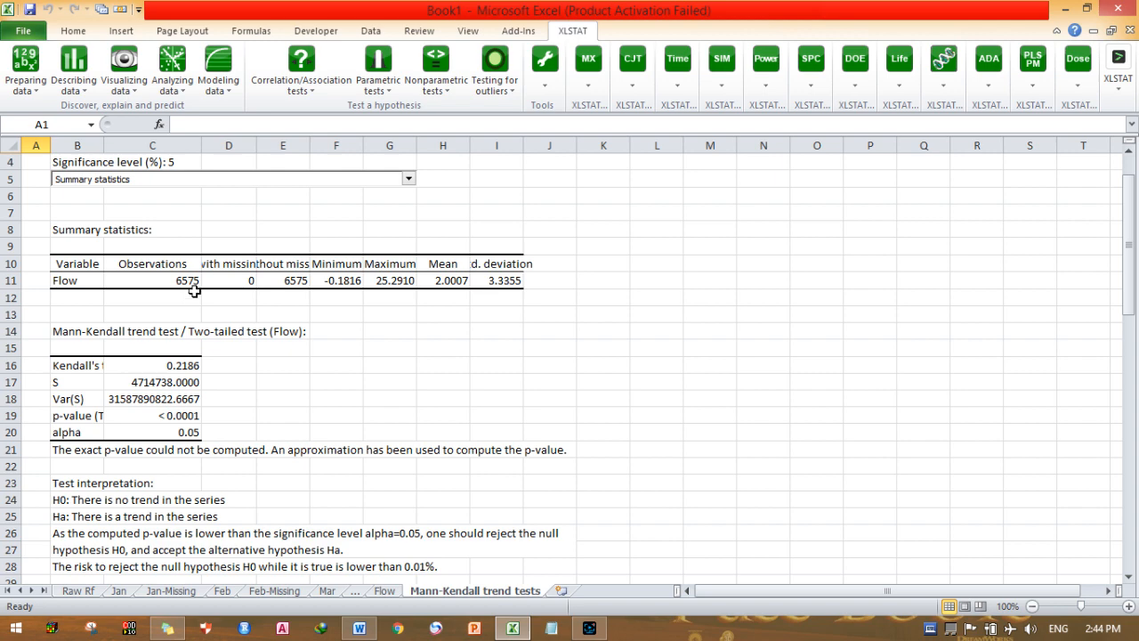
left_click(228, 280)
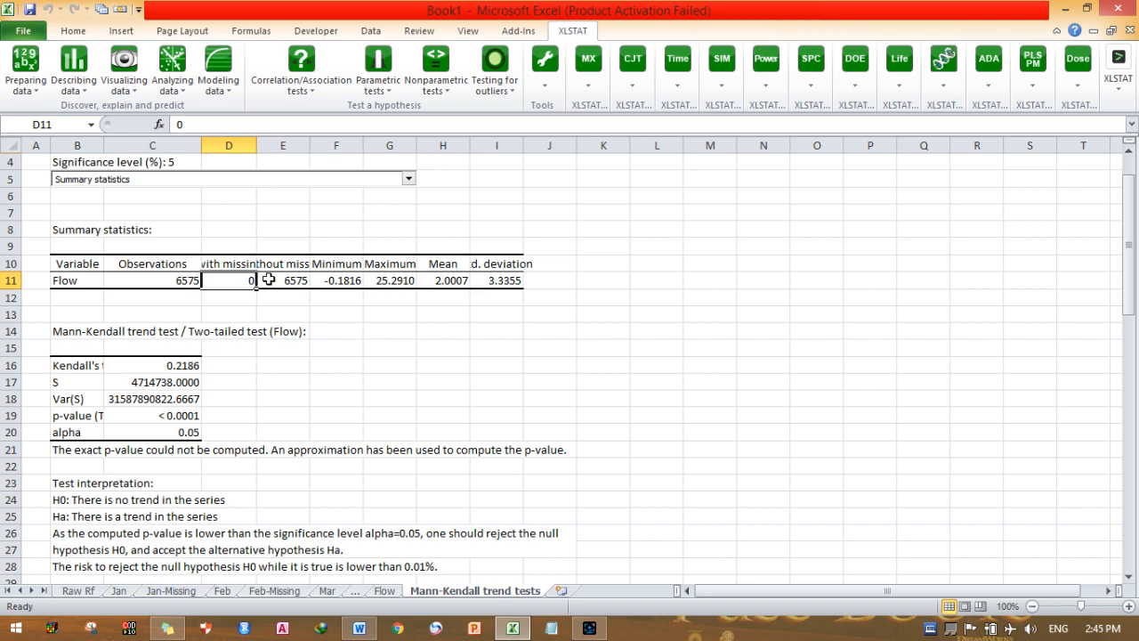
left_click(283, 280)
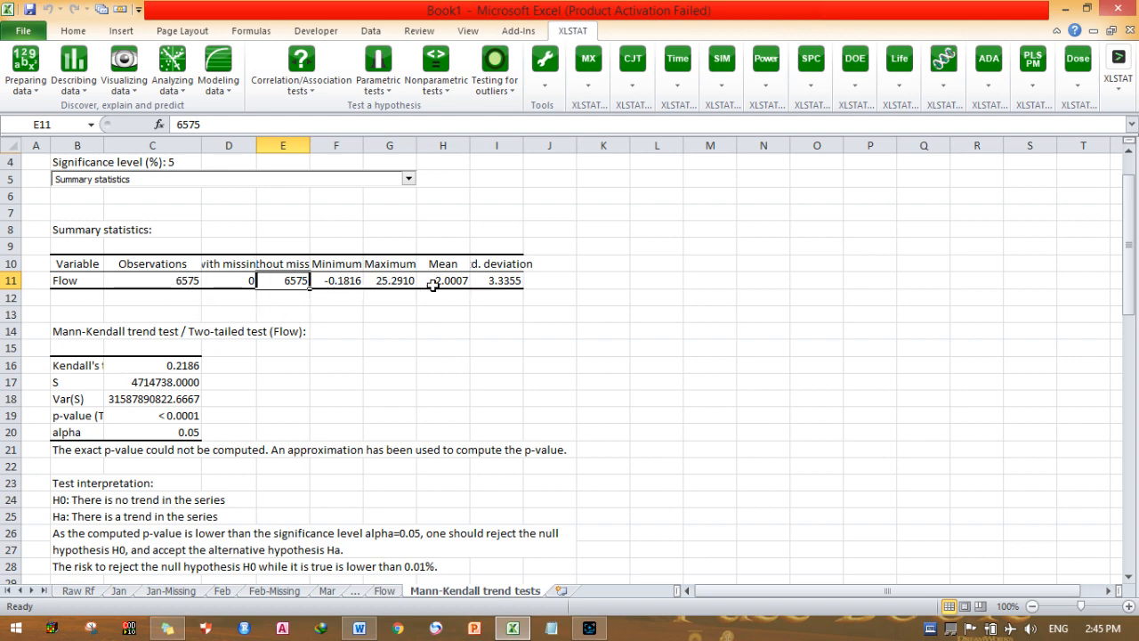
mouse_move(551, 274)
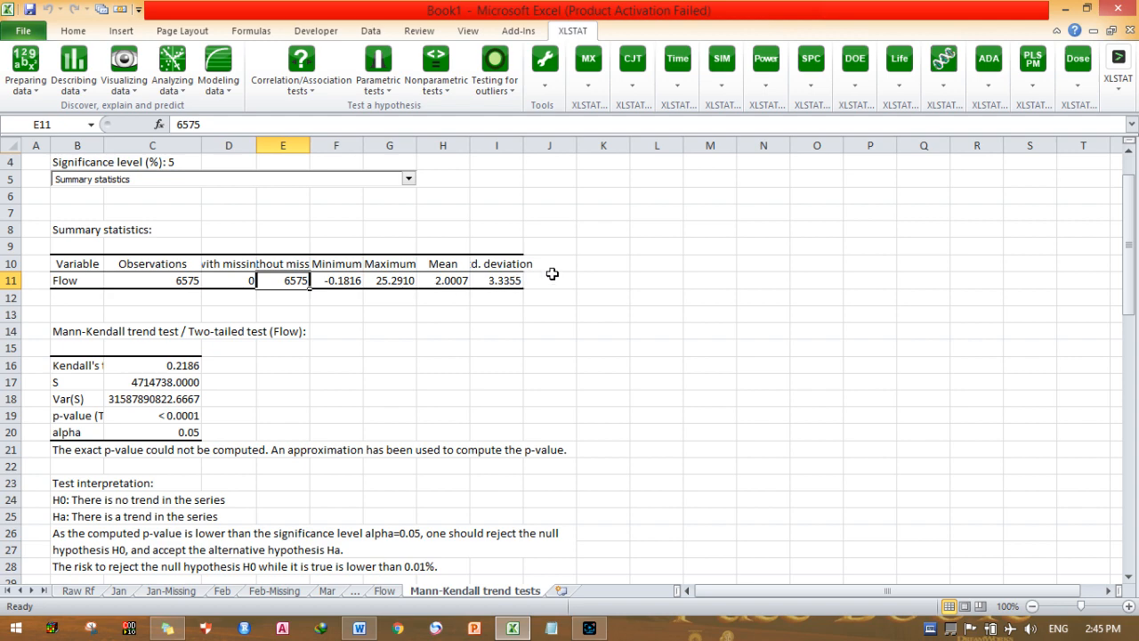
Scroll the Mann-Kendall results and return to the Excel results workbook.
scroll("down", 3)
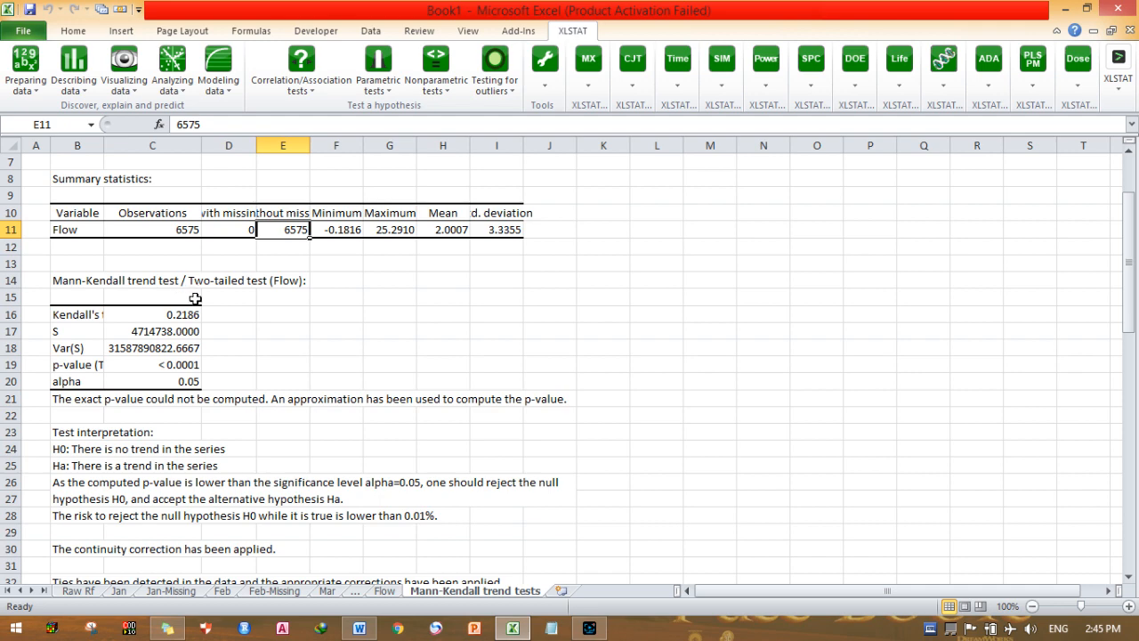
mouse_move(275, 289)
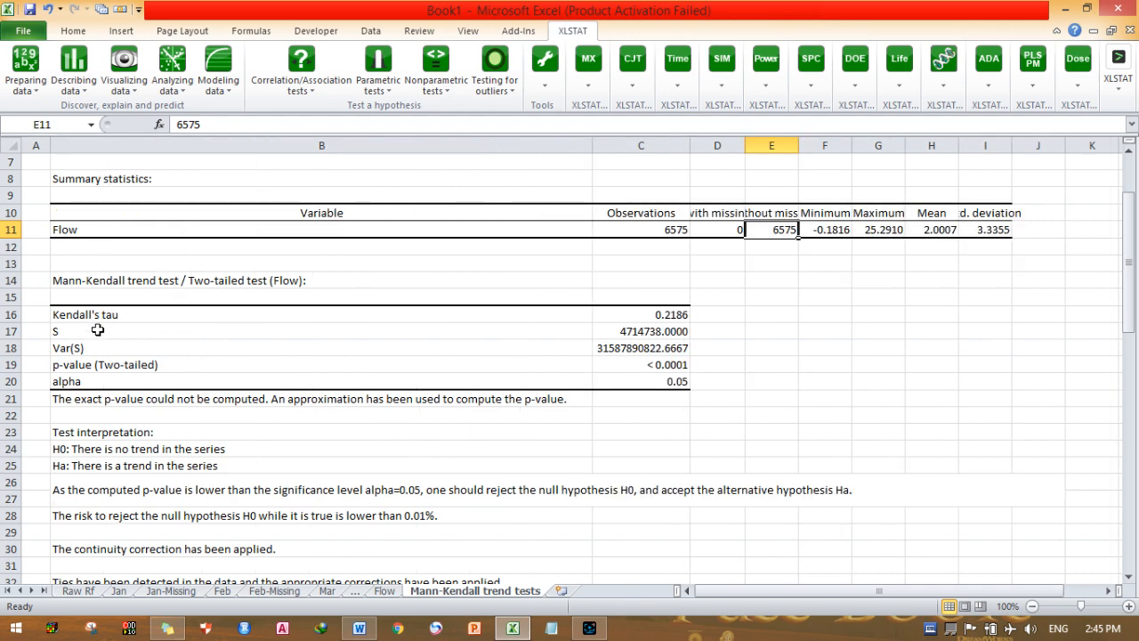
mouse_move(674, 323)
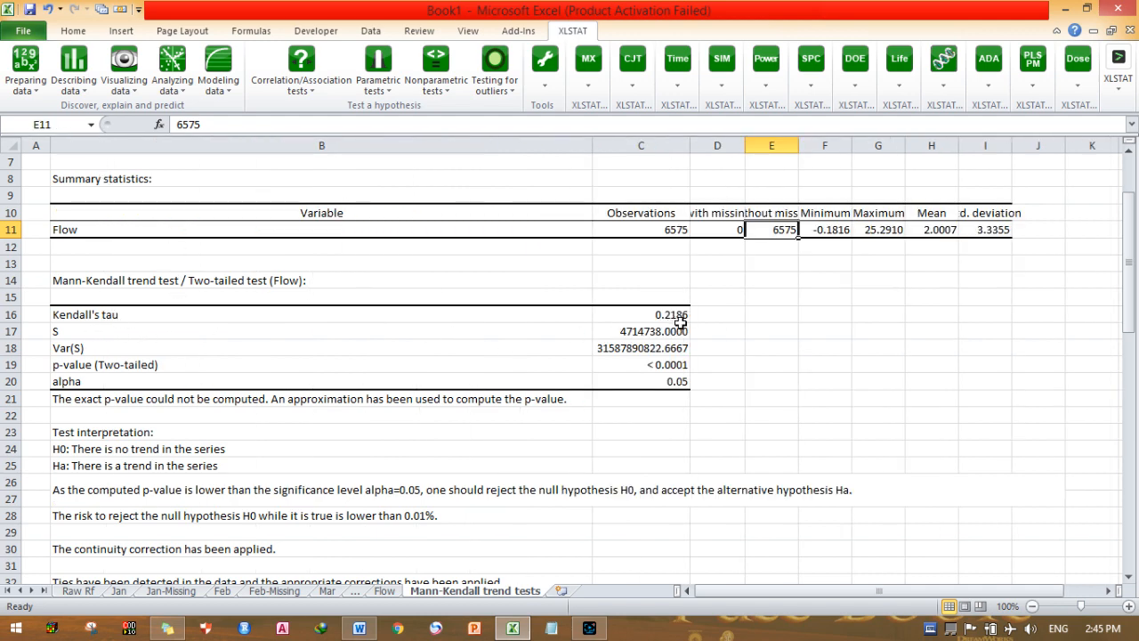
mouse_move(51, 343)
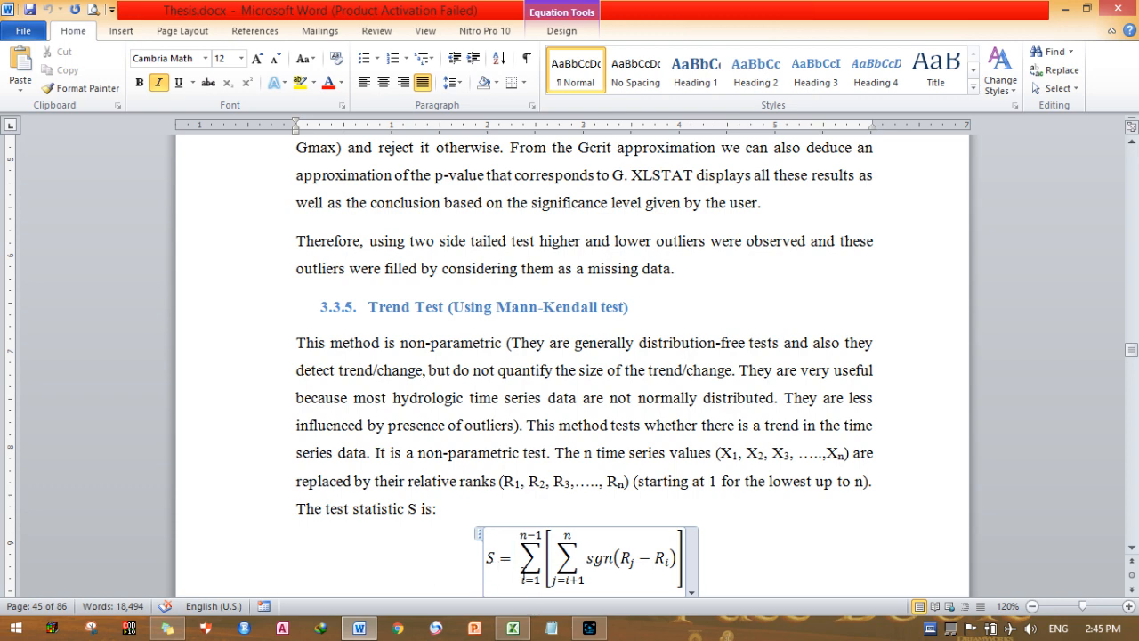
left_click(512, 628)
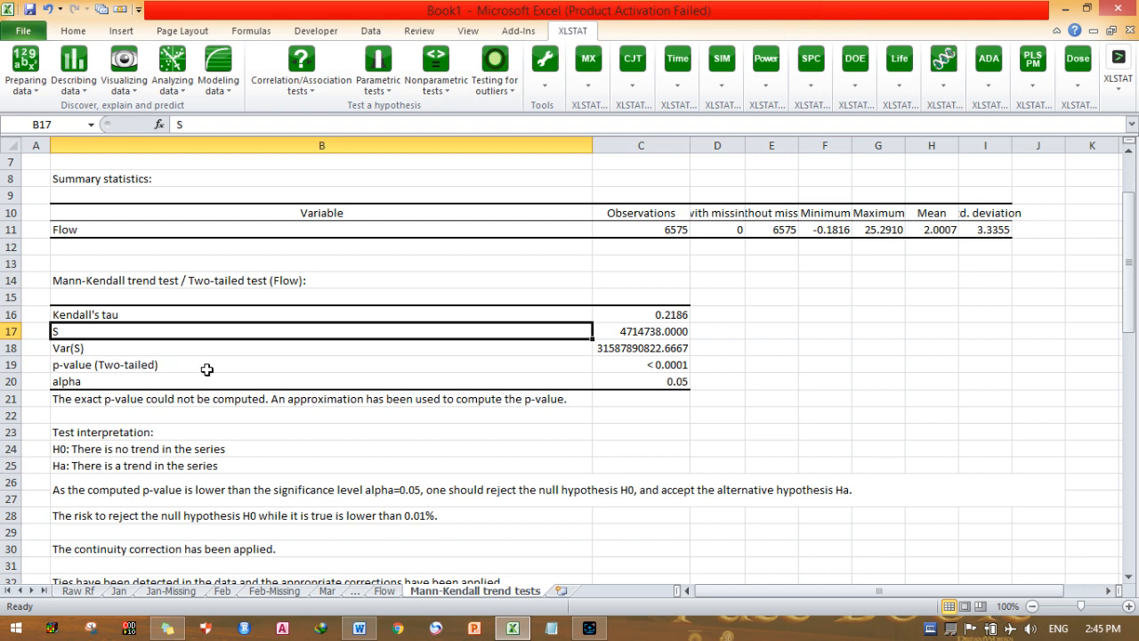
mouse_move(657, 365)
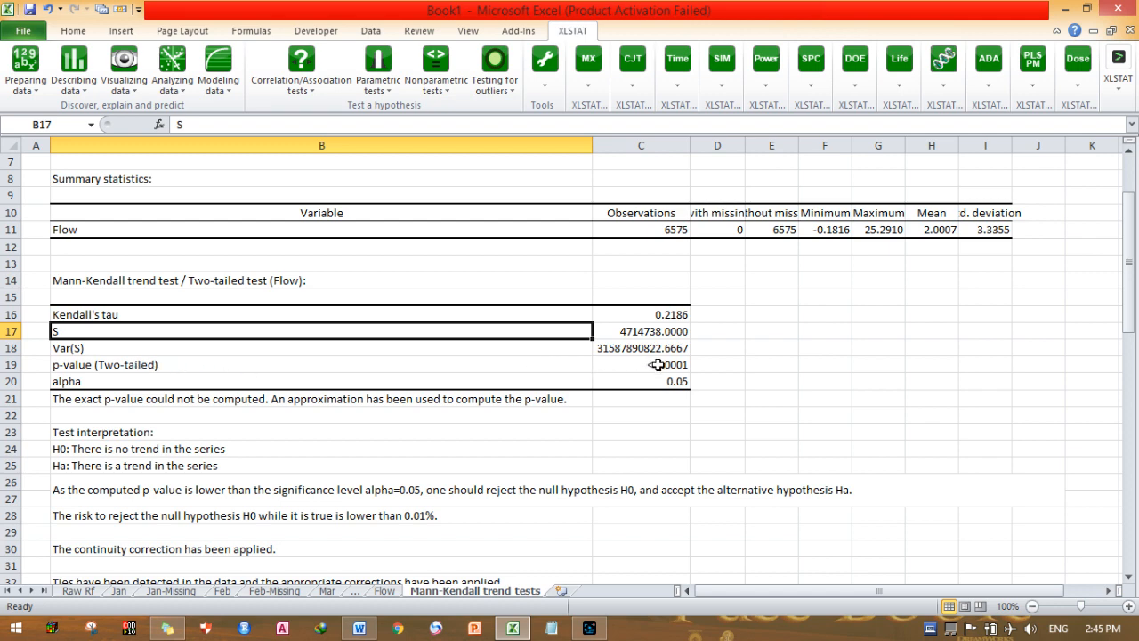
mouse_move(109, 389)
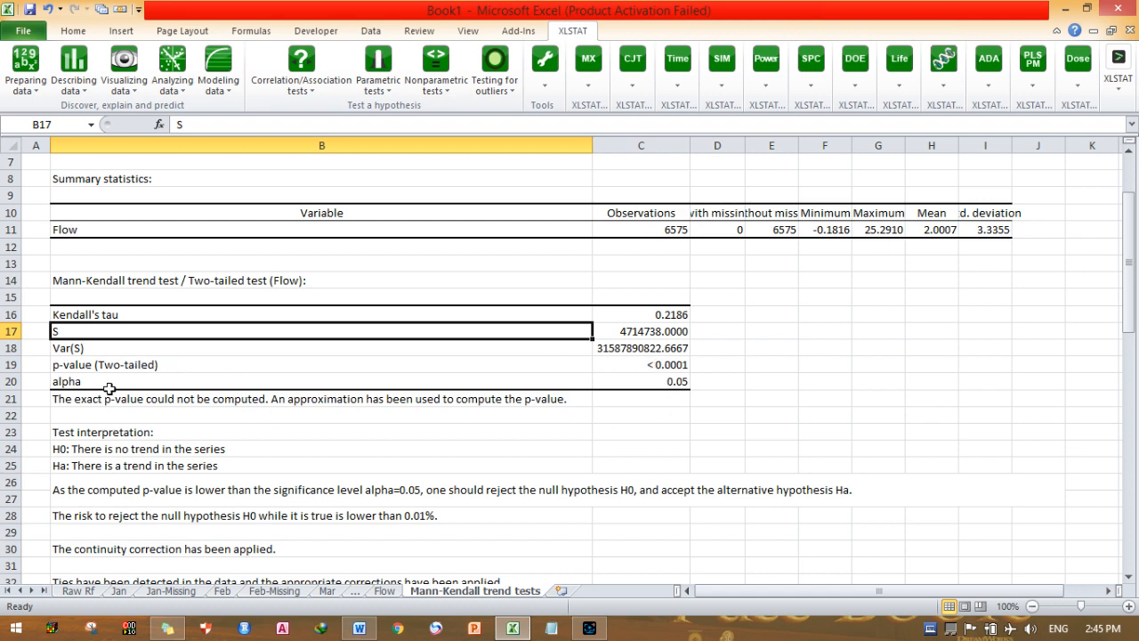
mouse_move(687, 395)
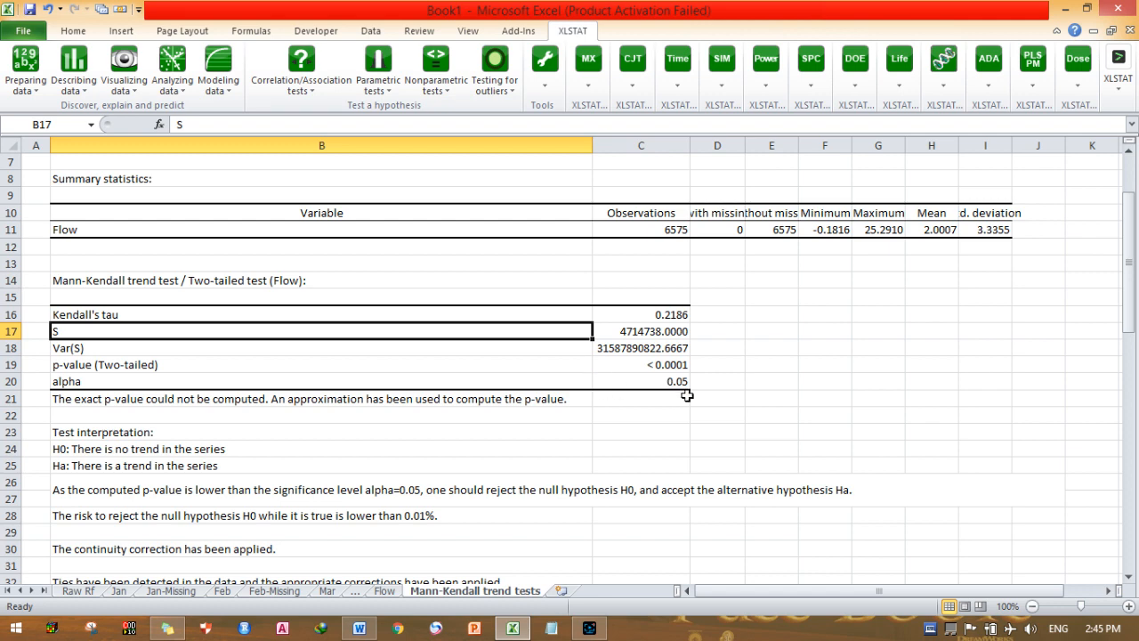
scroll("down", 3)
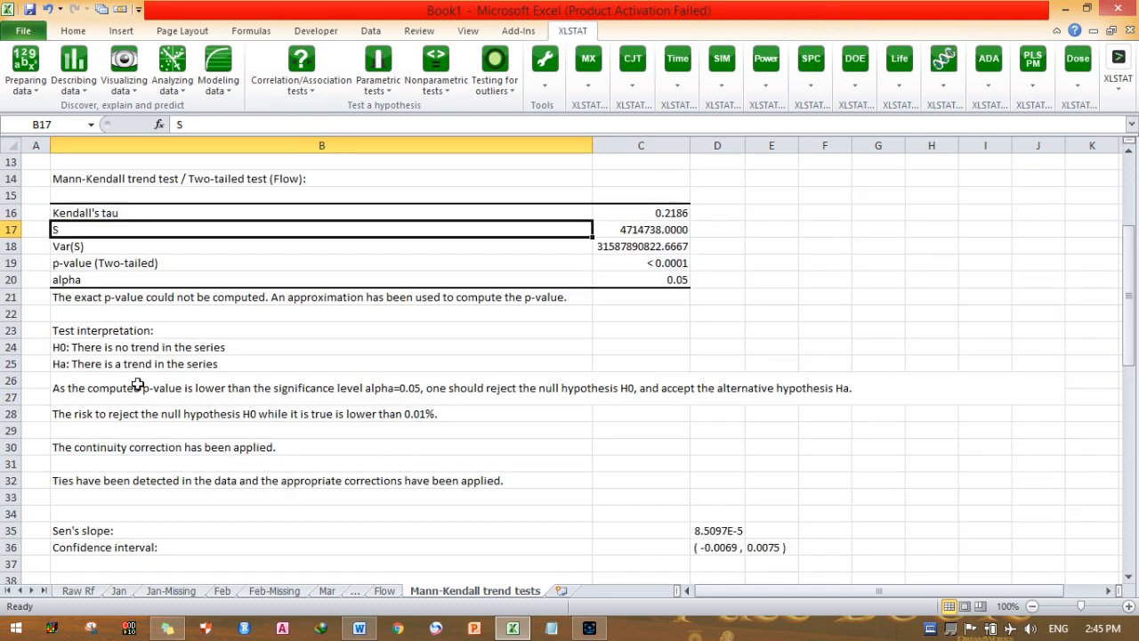
mouse_move(243, 301)
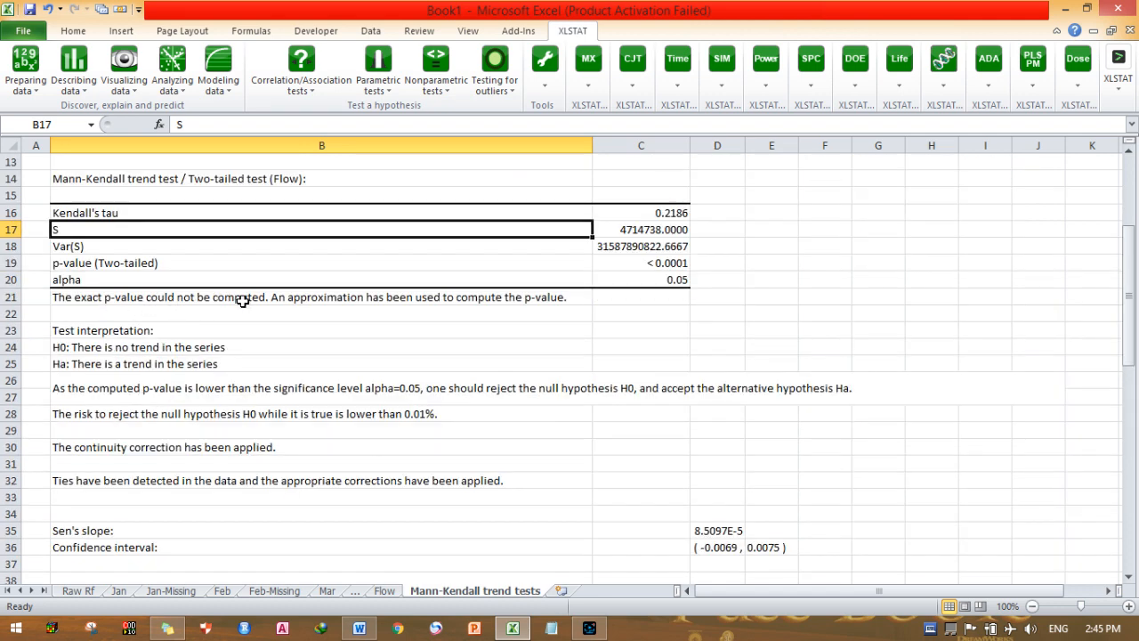
mouse_move(437, 316)
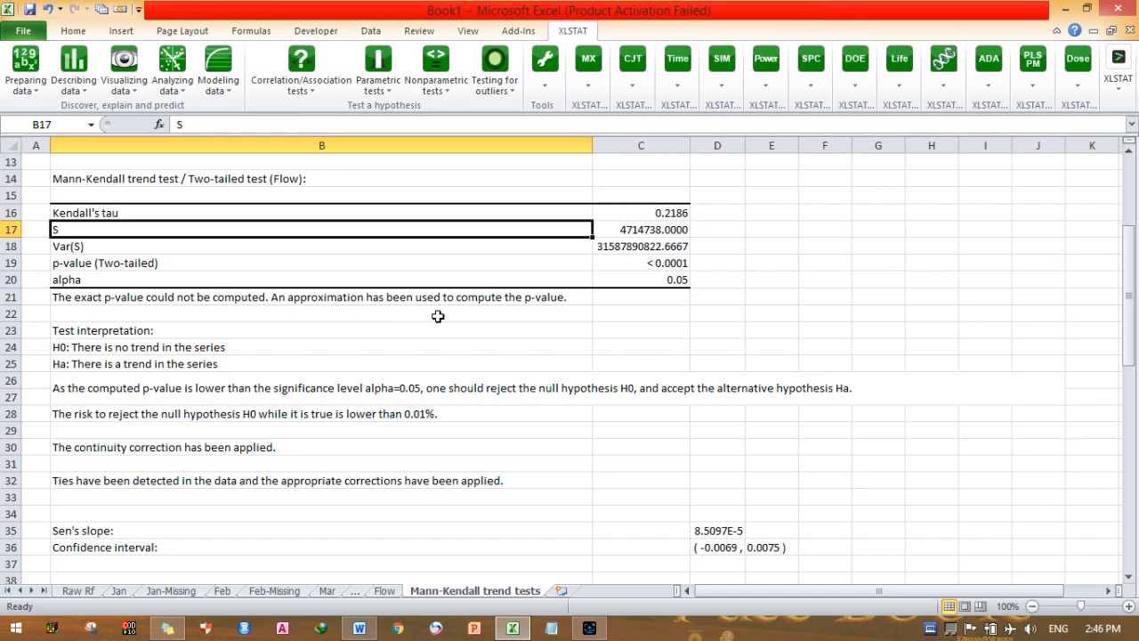
mouse_move(567, 306)
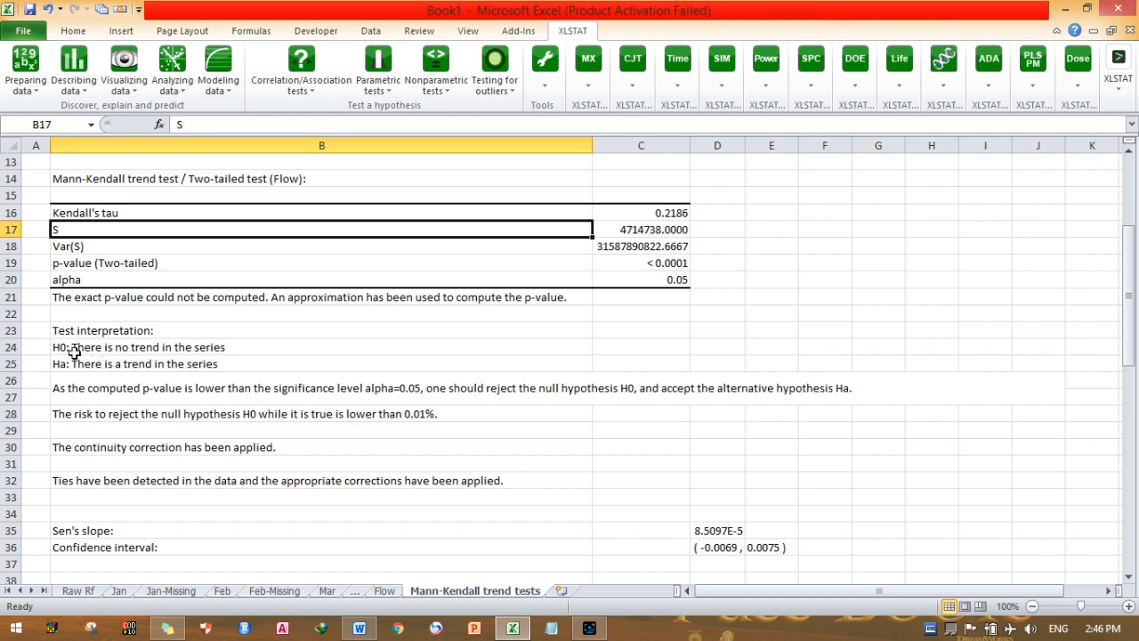
mouse_move(86, 398)
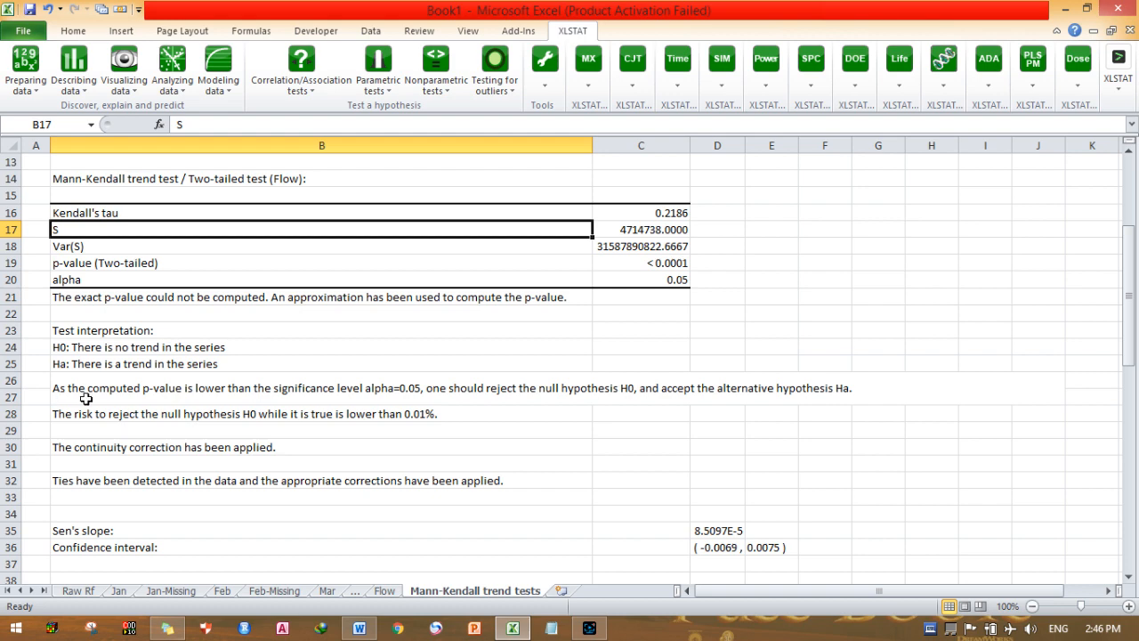
mouse_move(182, 355)
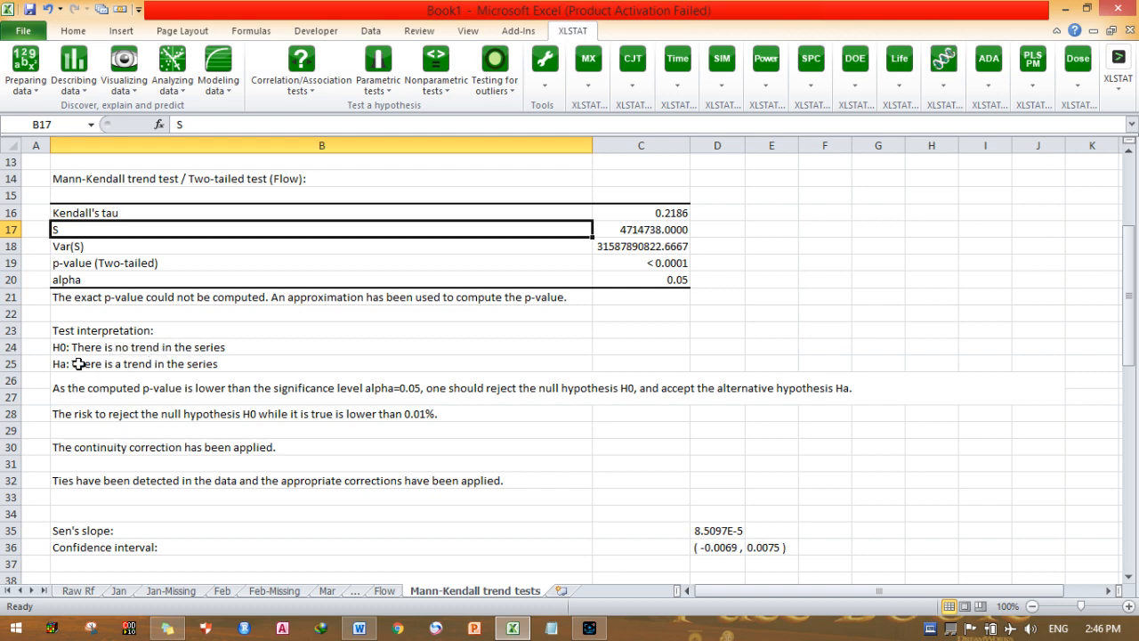
mouse_move(111, 368)
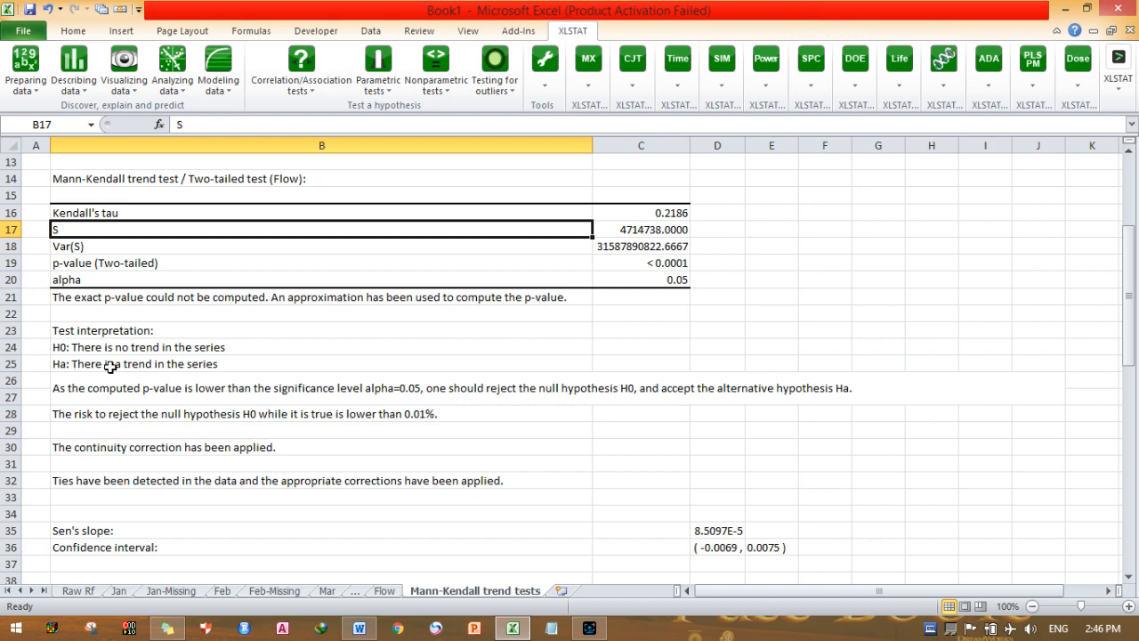
mouse_move(112, 404)
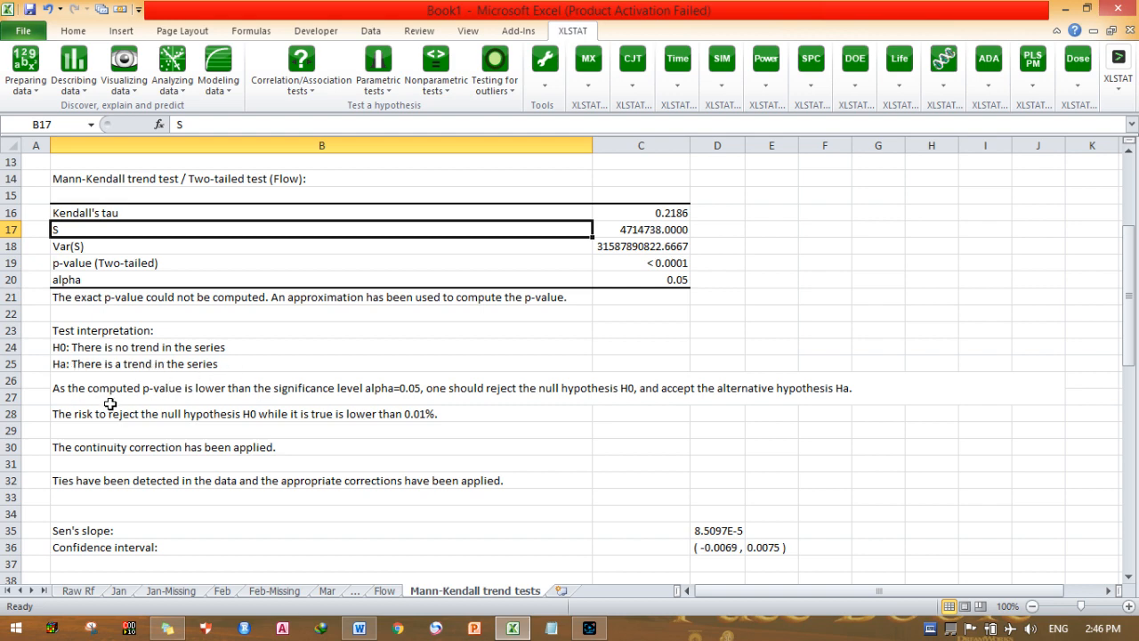
mouse_move(252, 390)
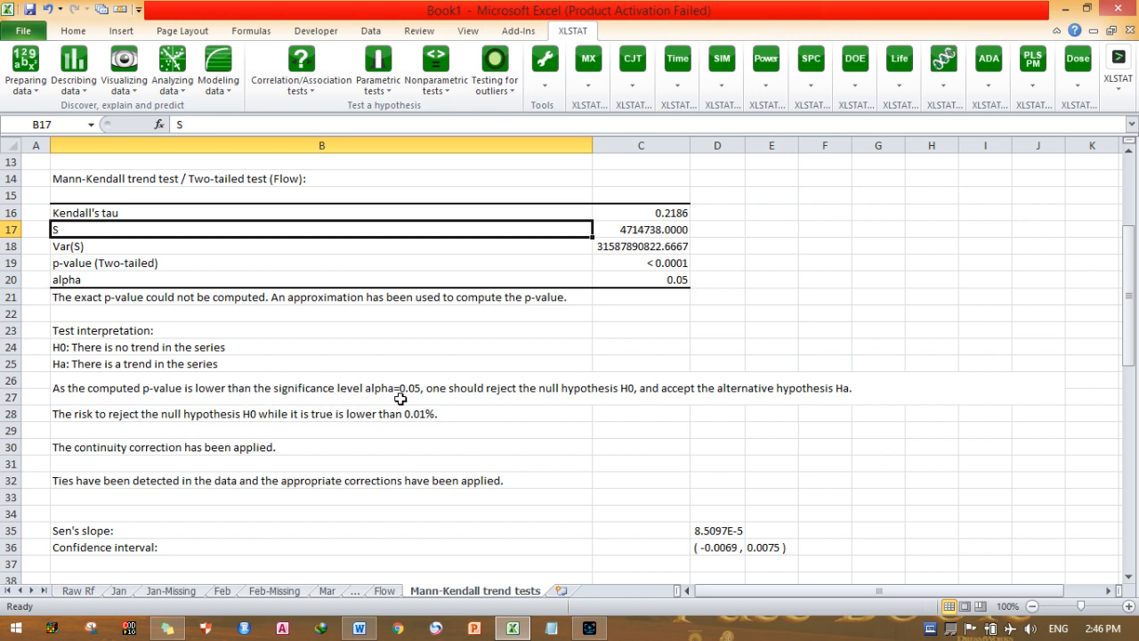
mouse_move(584, 399)
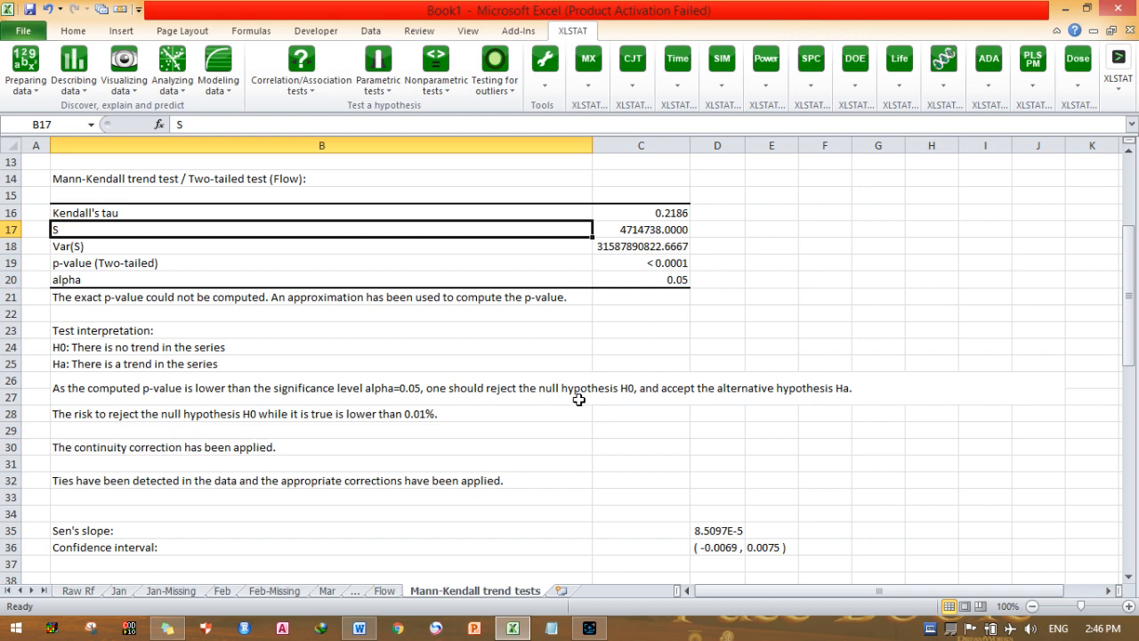
left_click(321, 414)
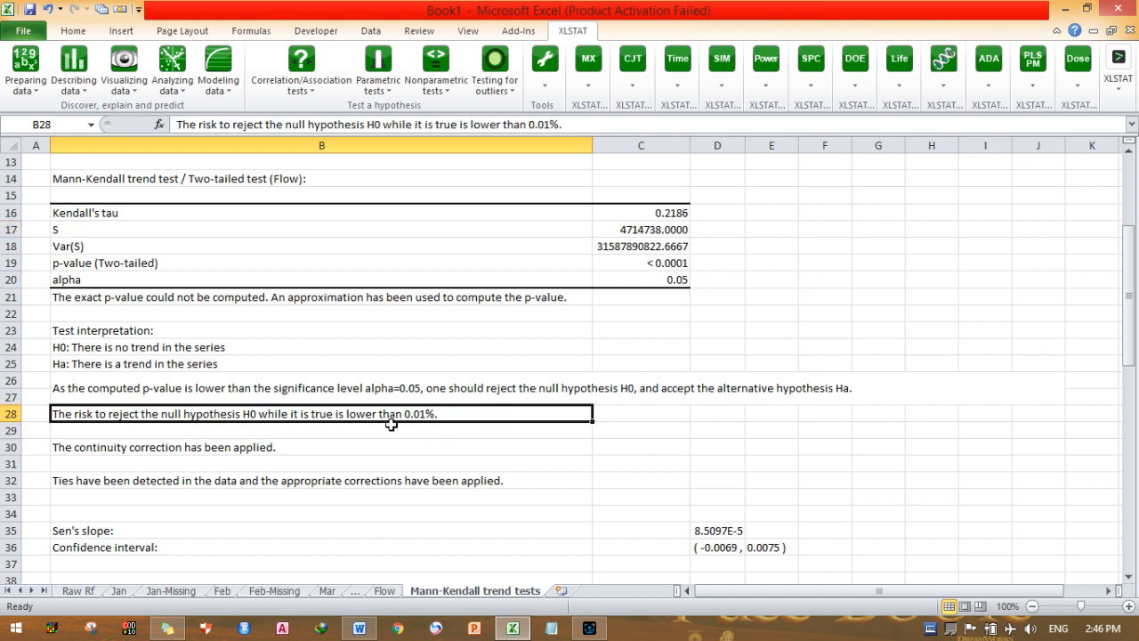
mouse_move(109, 473)
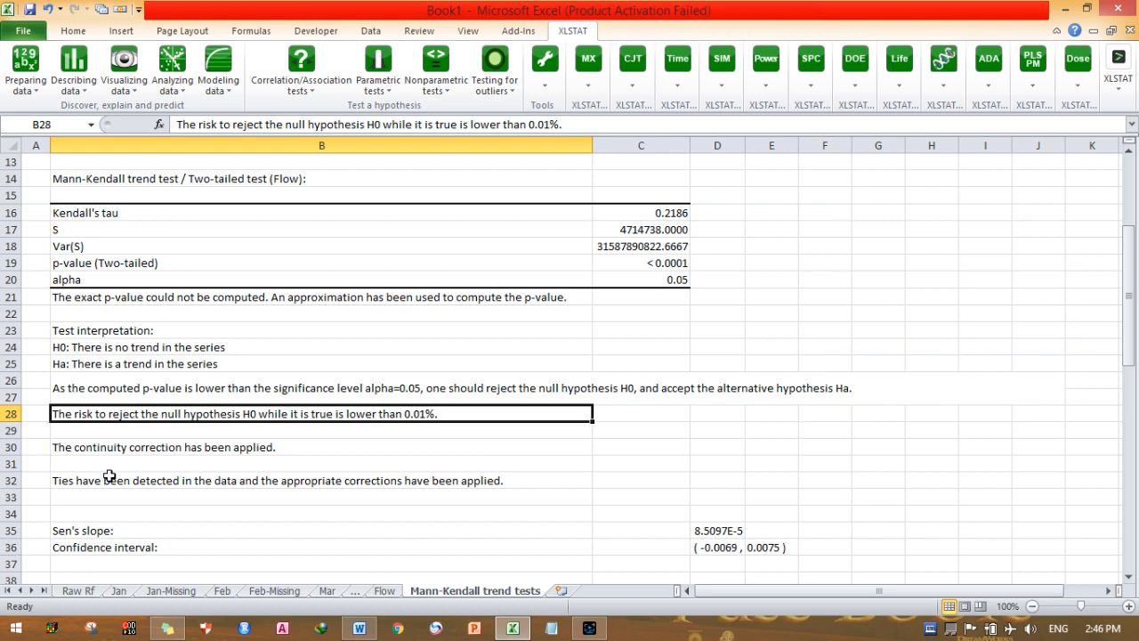
mouse_move(124, 429)
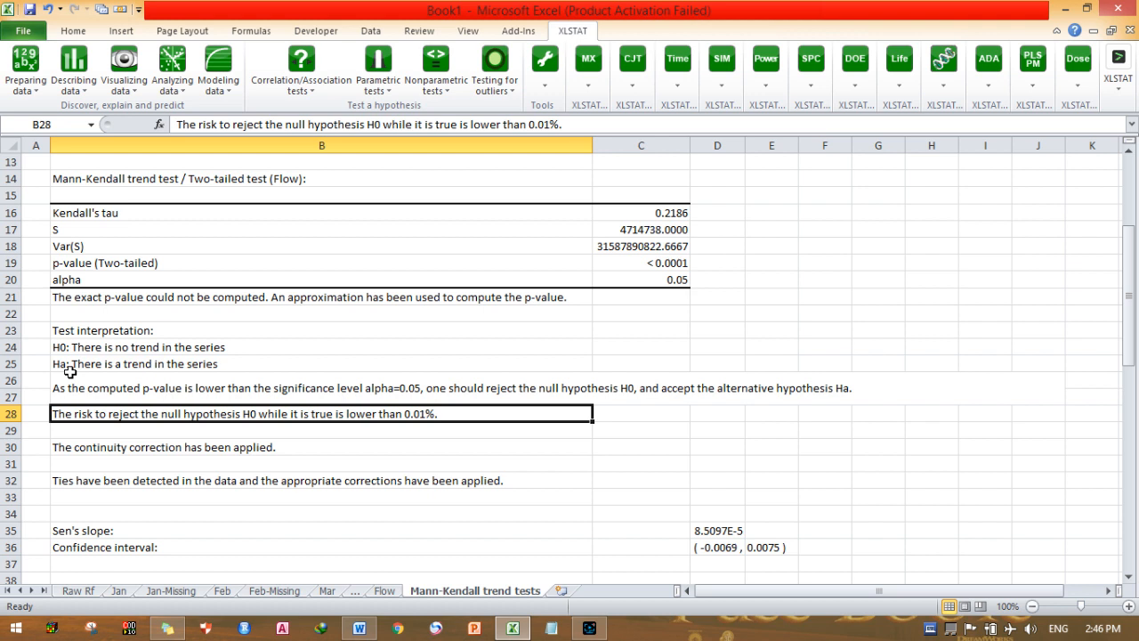
mouse_move(422, 434)
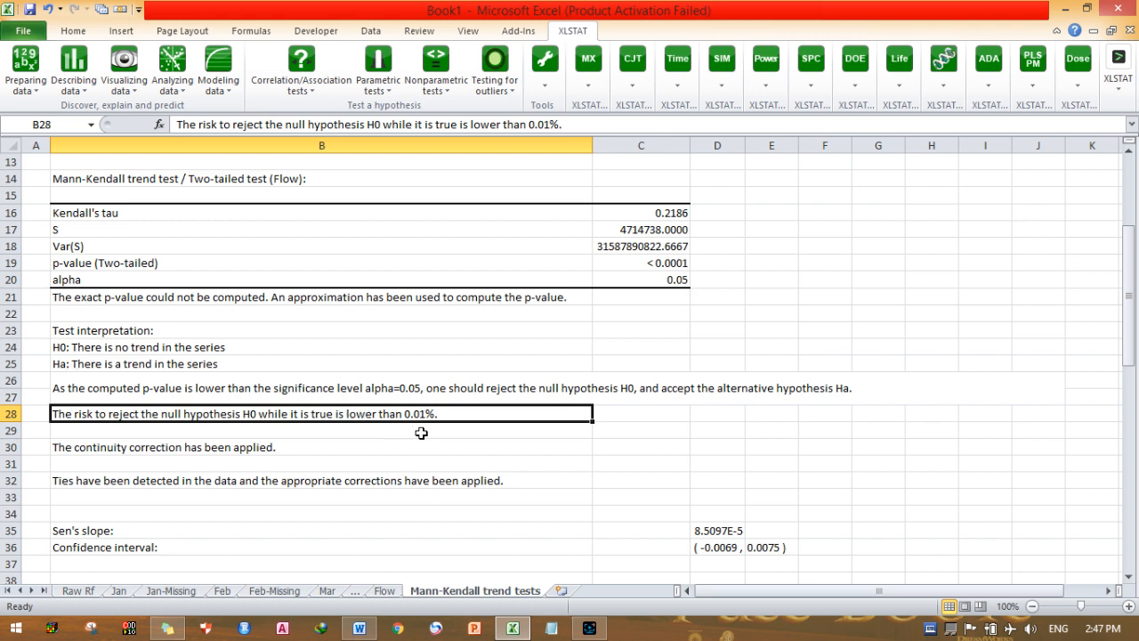
mouse_move(446, 434)
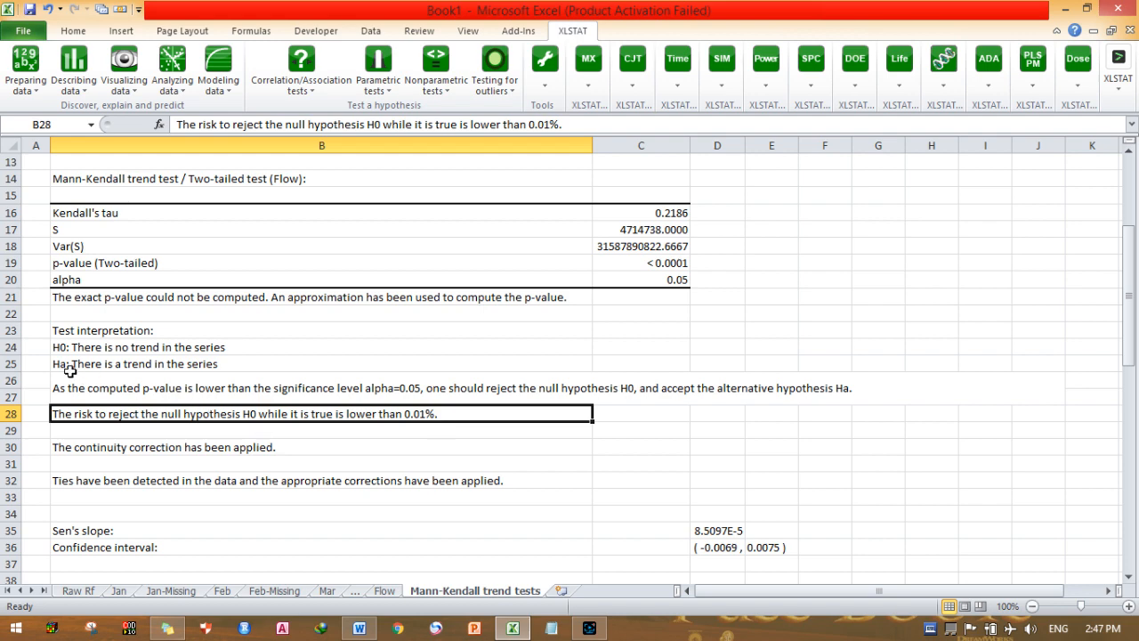
mouse_move(78, 381)
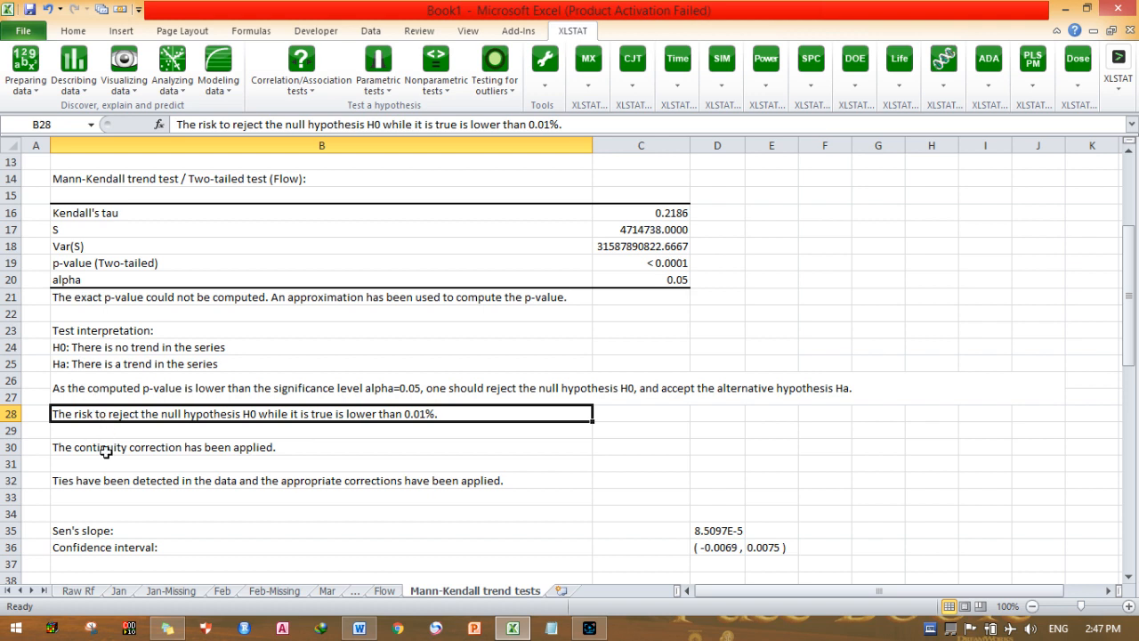
left_click(320, 463)
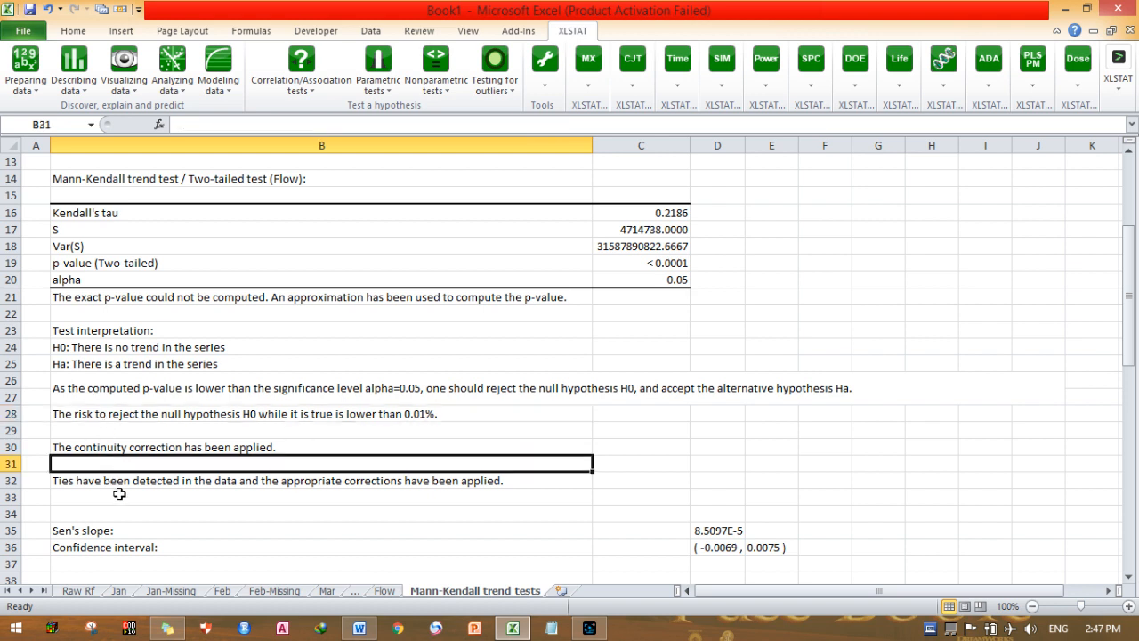
Scroll down to the seasonal test results and the Date/Flow chart.
scroll("down", 3)
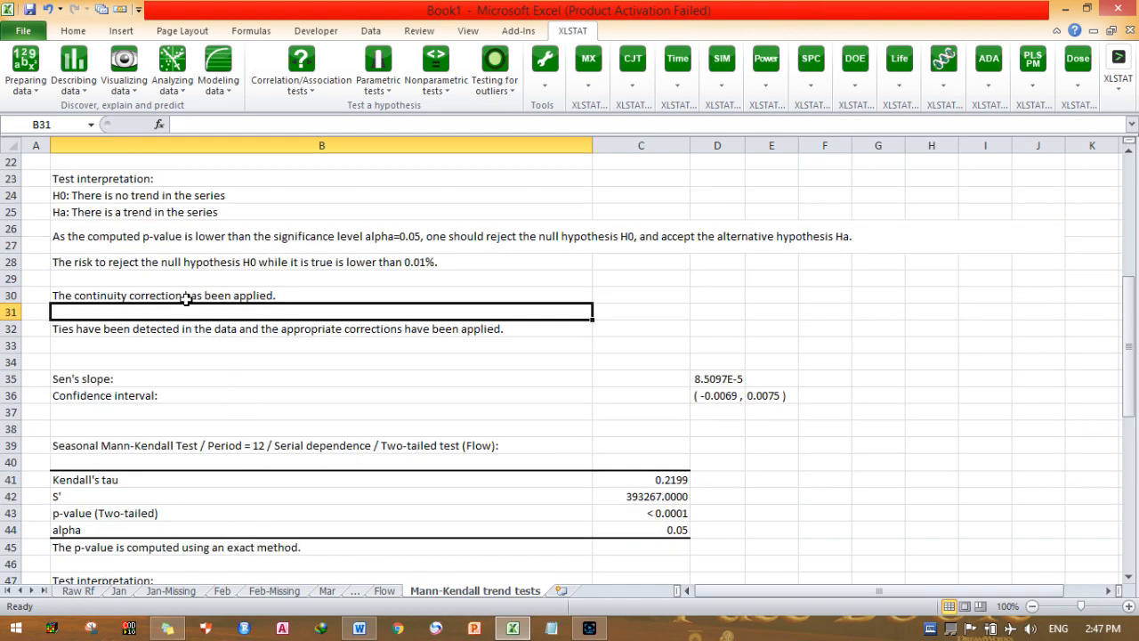
scroll("up", 3)
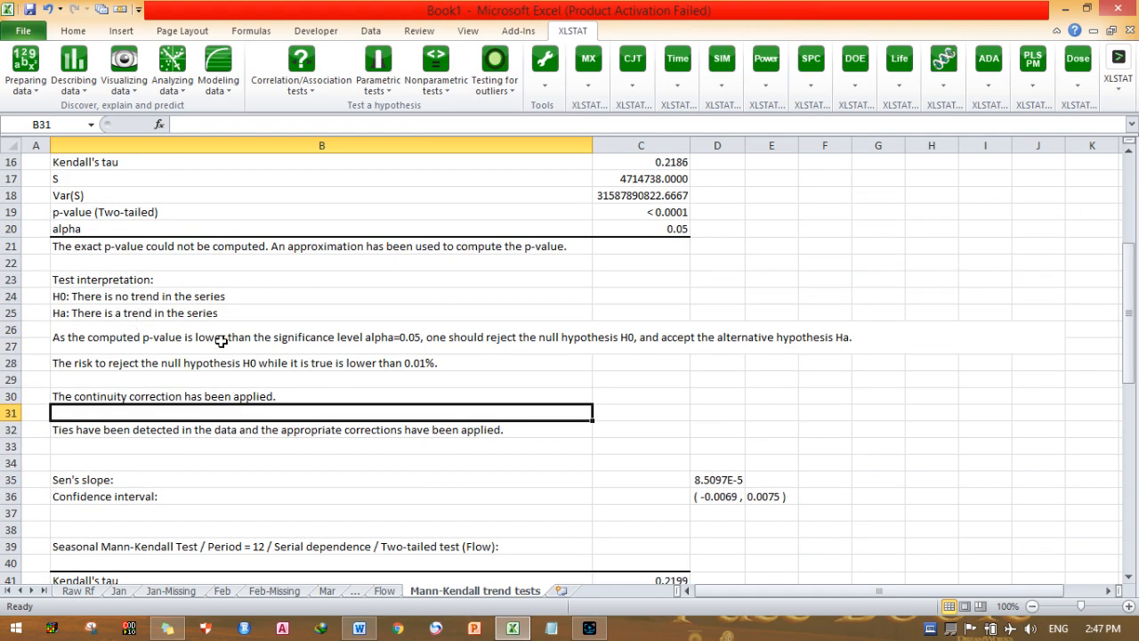
scroll("down", 3)
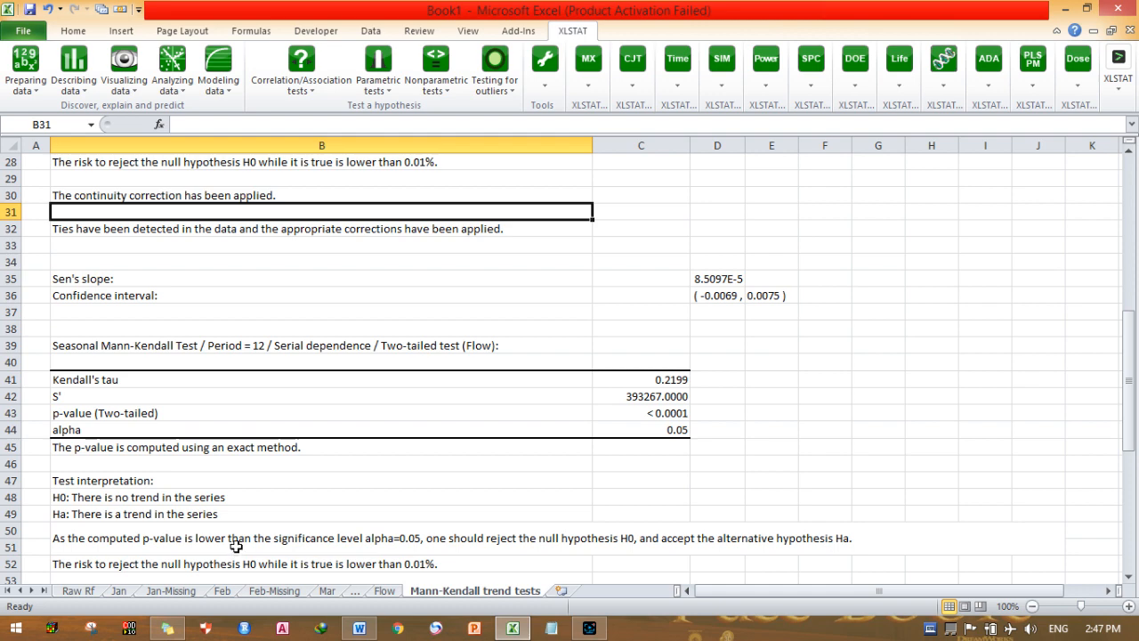
scroll("down", 3)
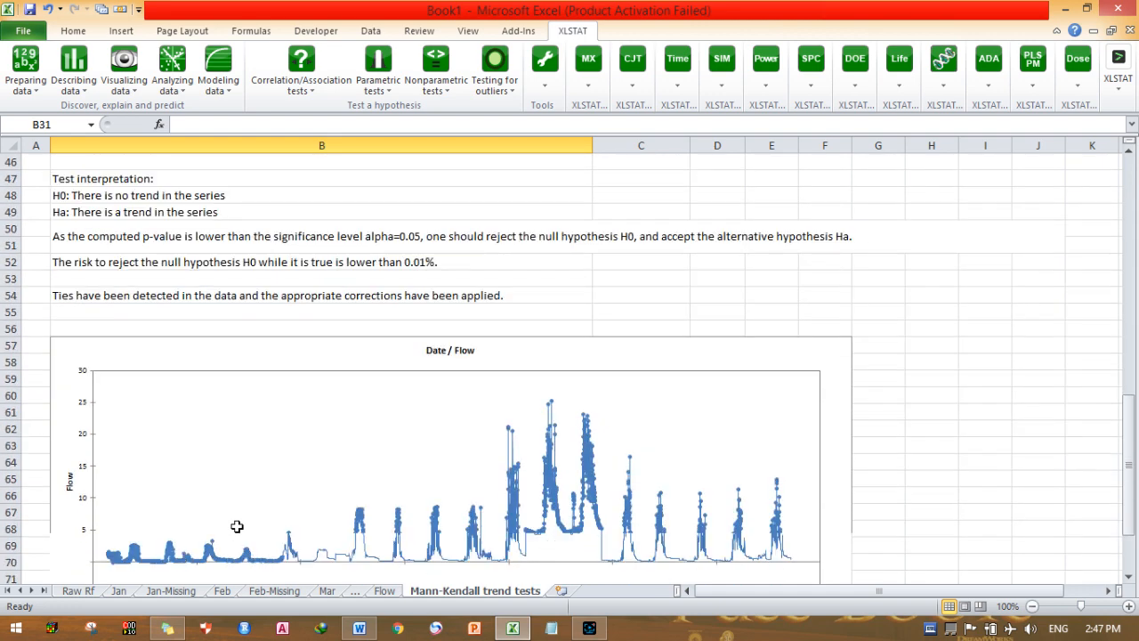
scroll("down", 3)
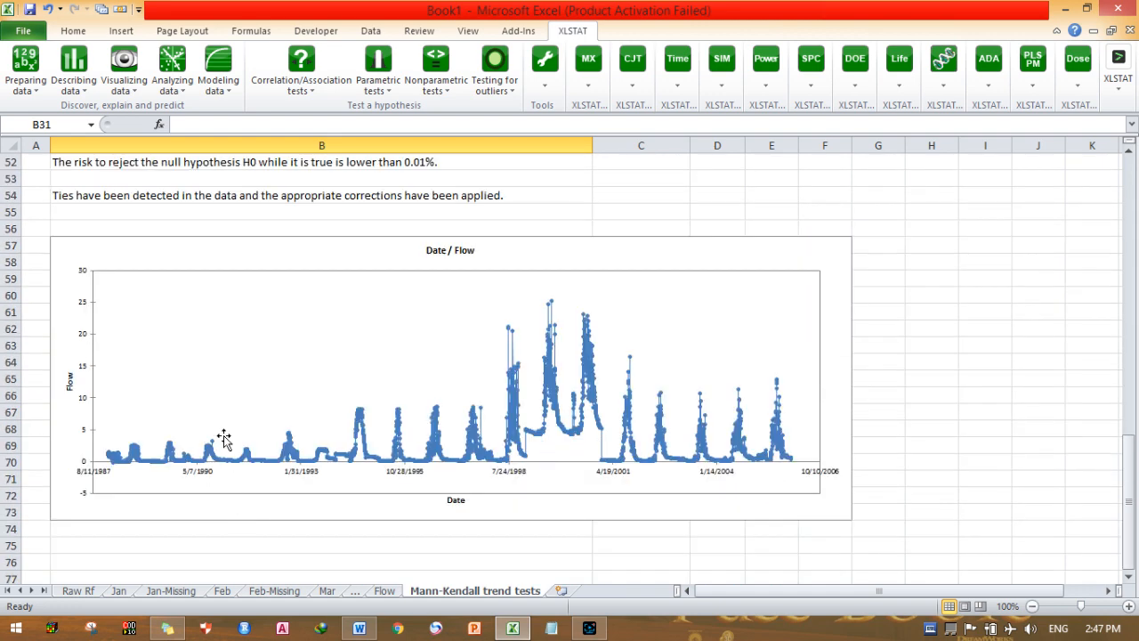
mouse_move(373, 288)
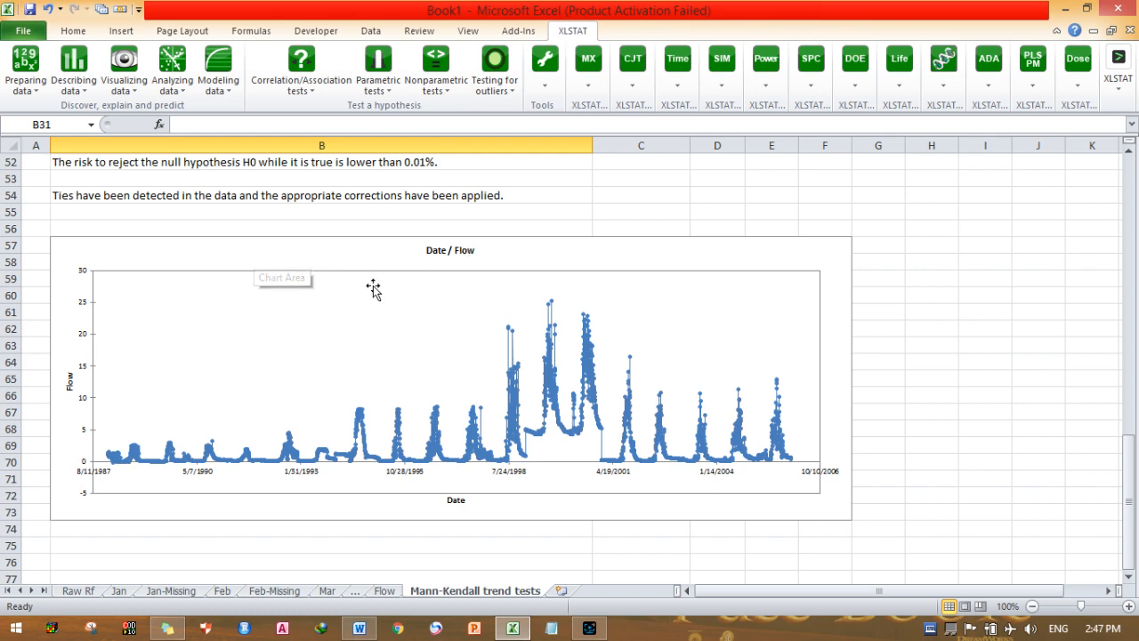
mouse_move(60, 356)
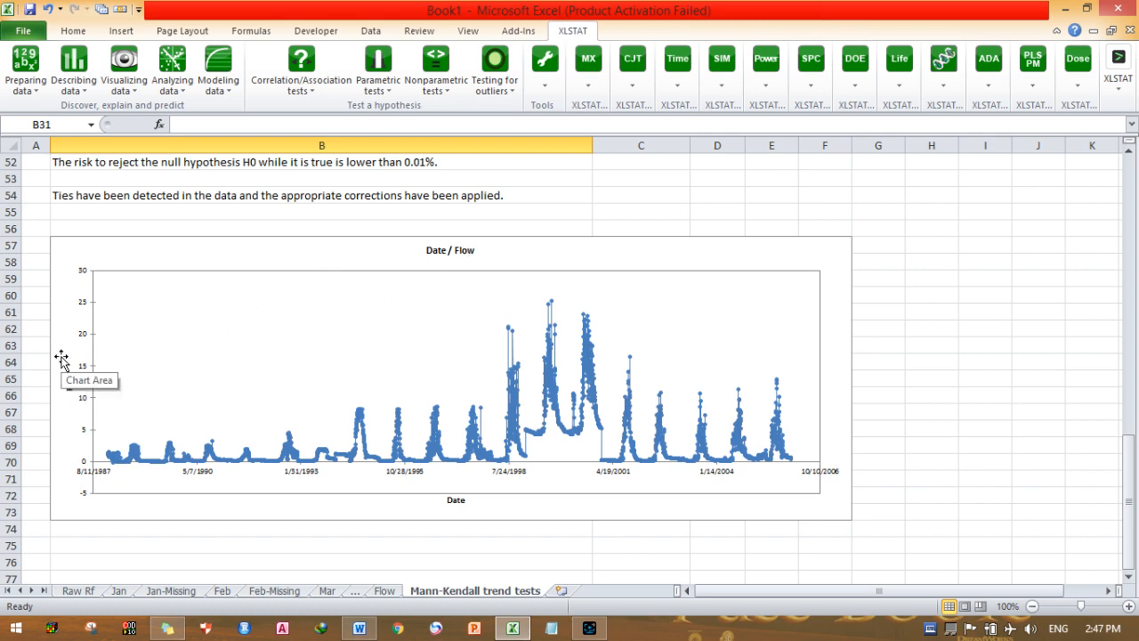
mouse_move(469, 518)
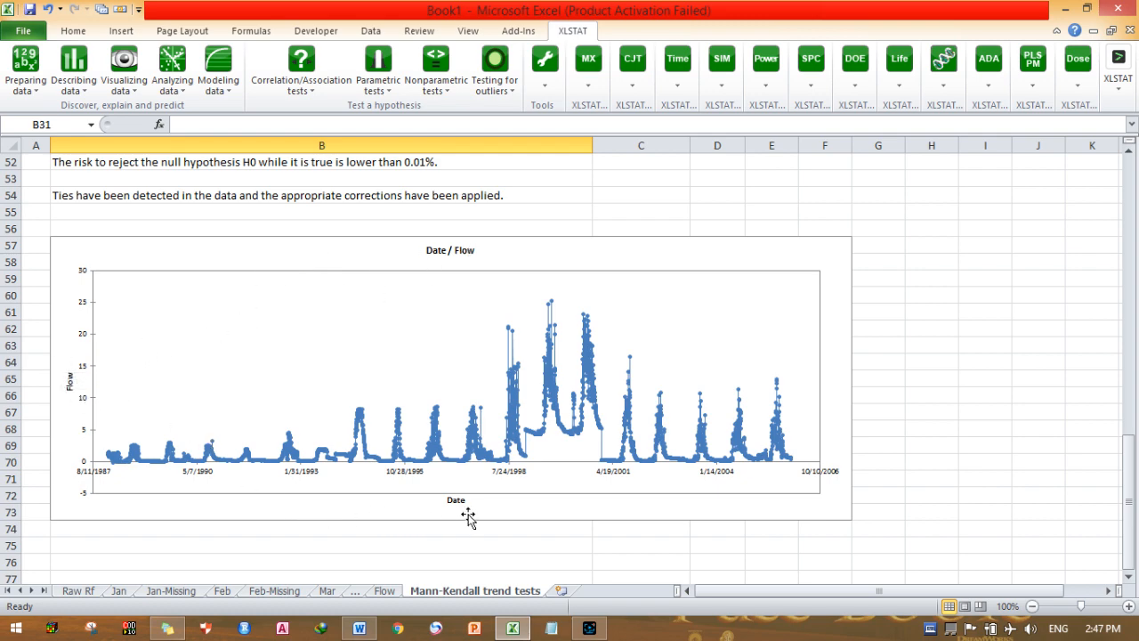
mouse_move(287, 416)
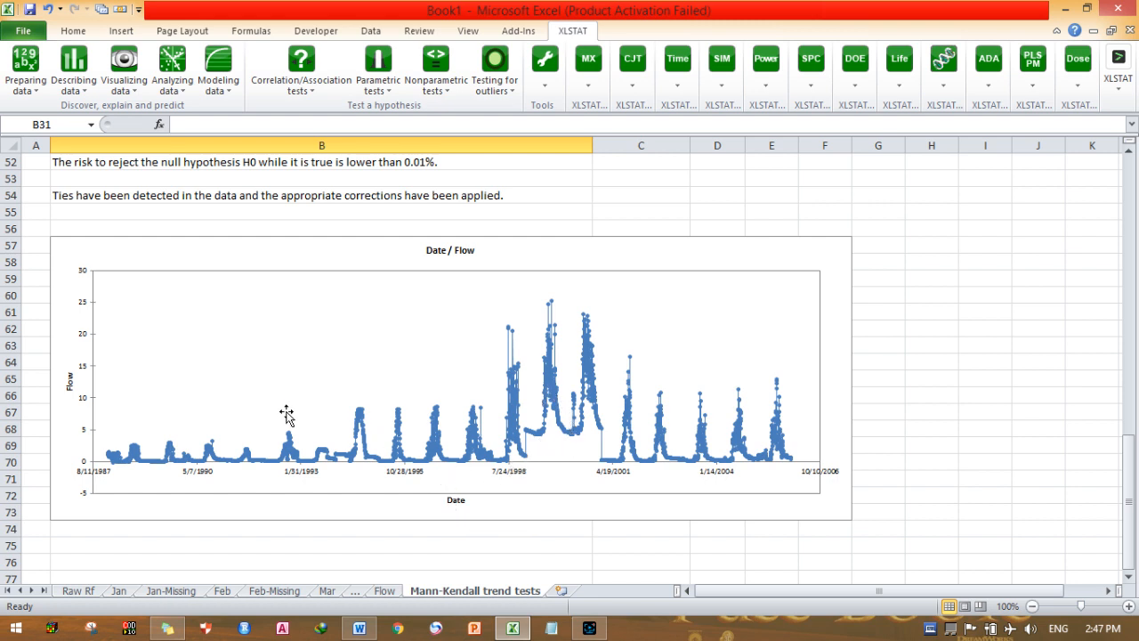
mouse_move(387, 456)
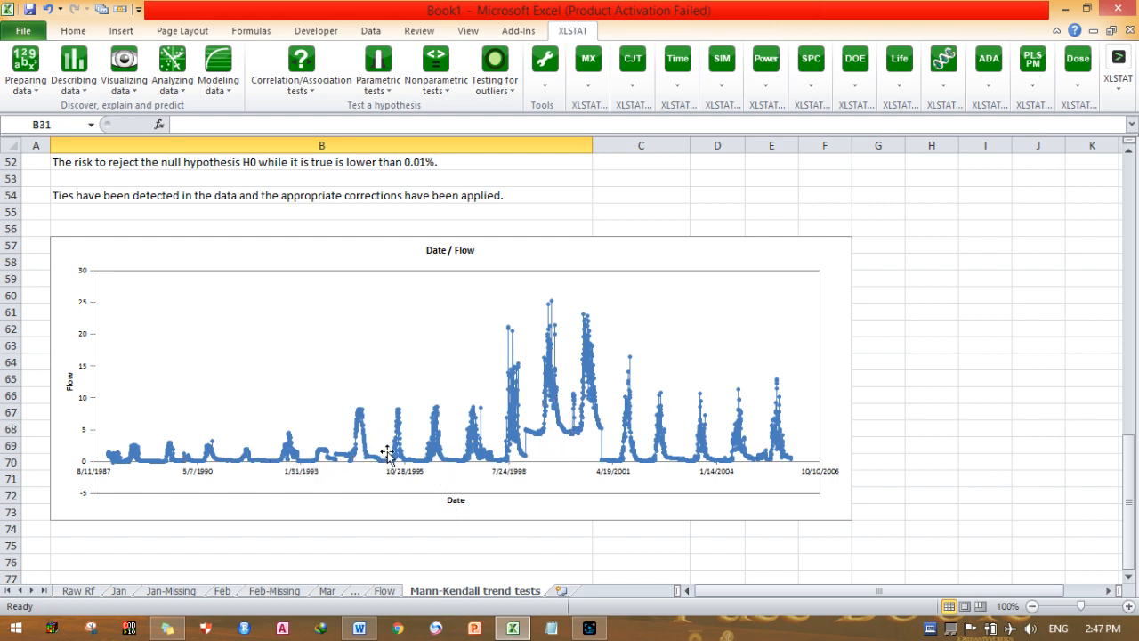
mouse_move(717, 441)
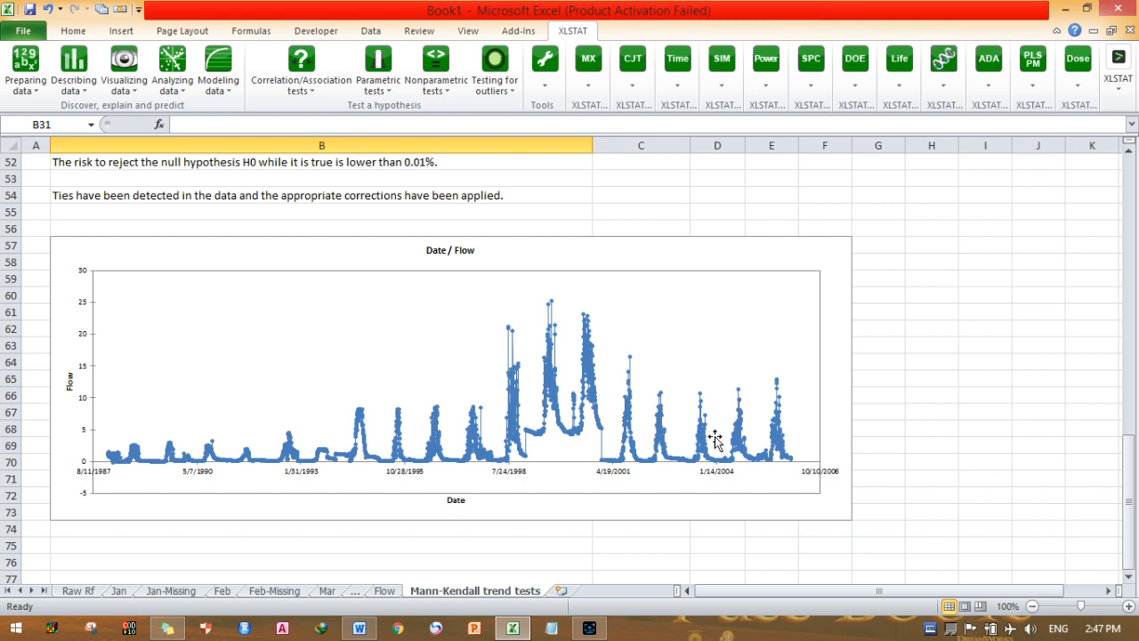
mouse_move(907, 413)
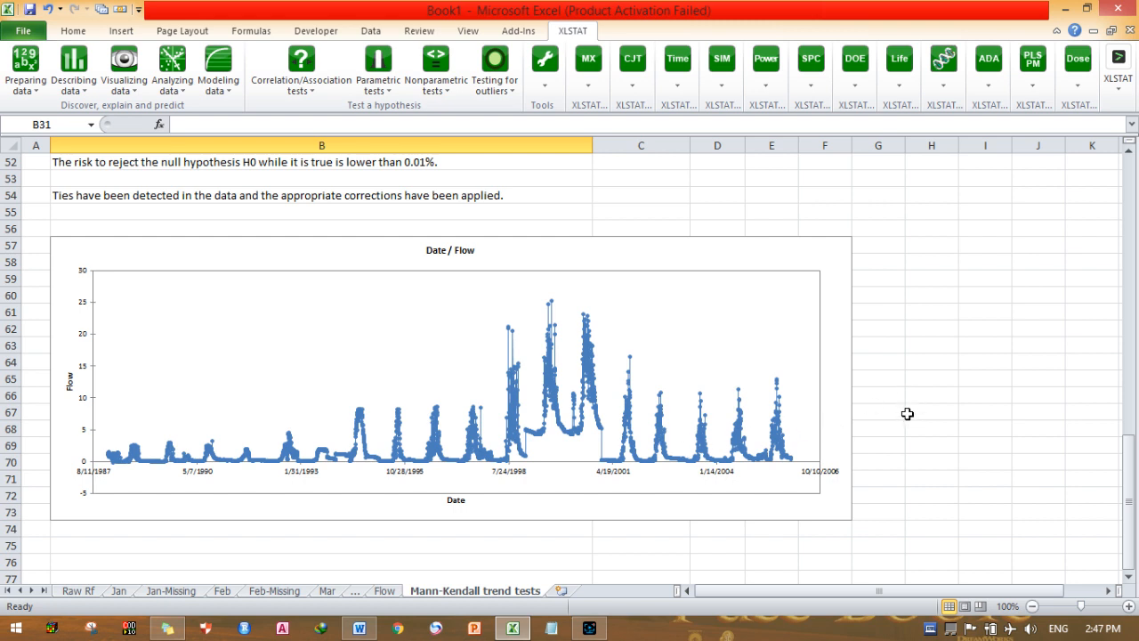
mouse_move(873, 416)
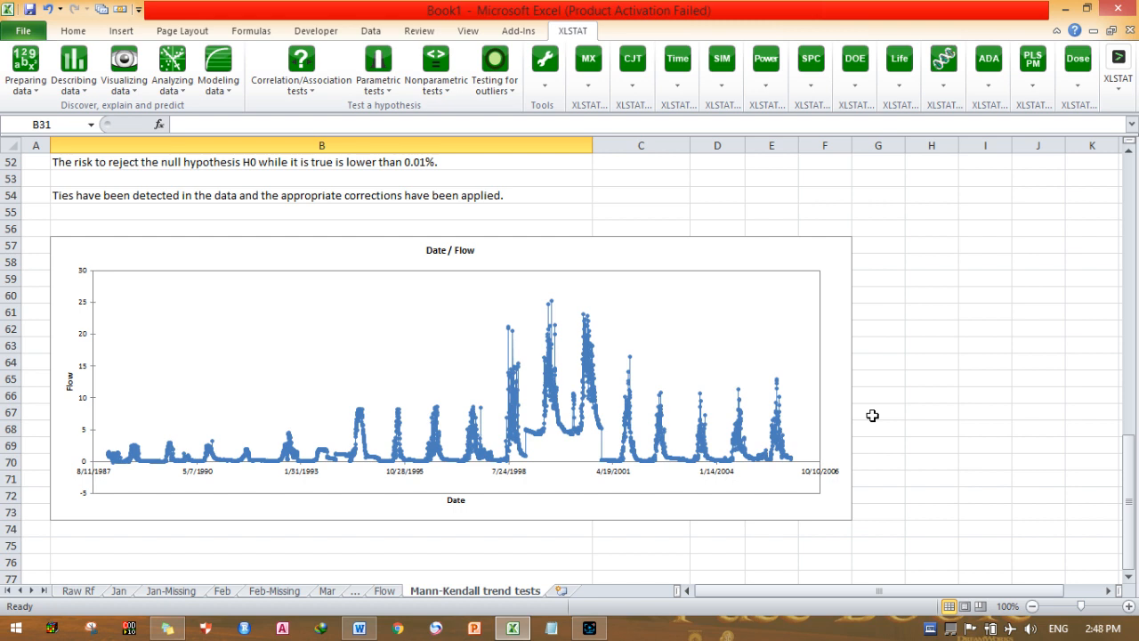
mouse_move(811, 548)
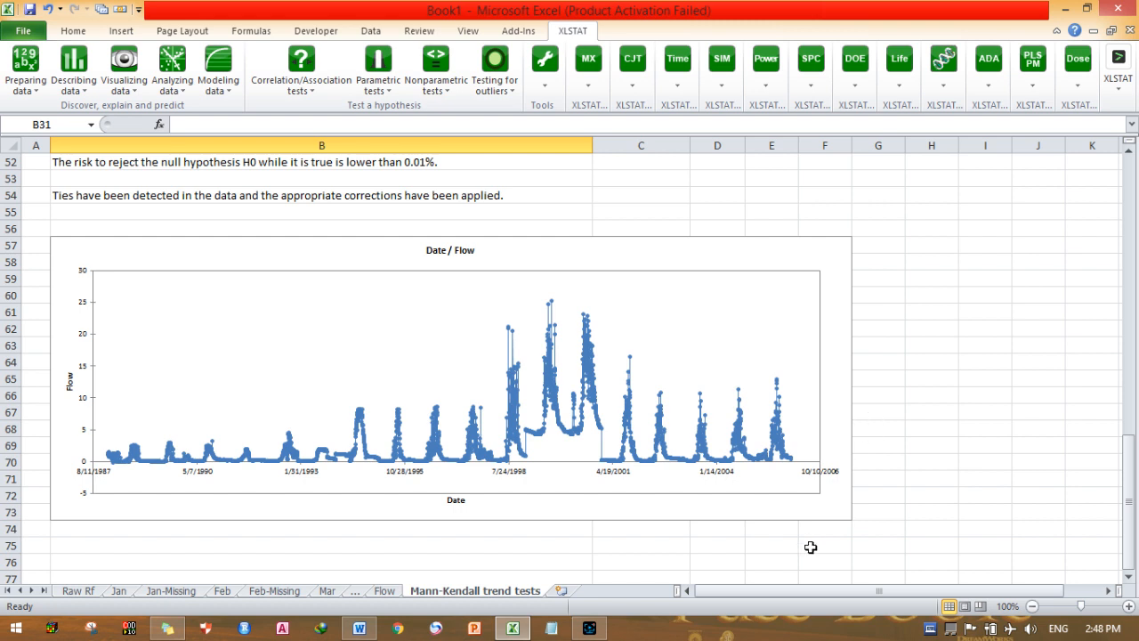
mouse_move(804, 552)
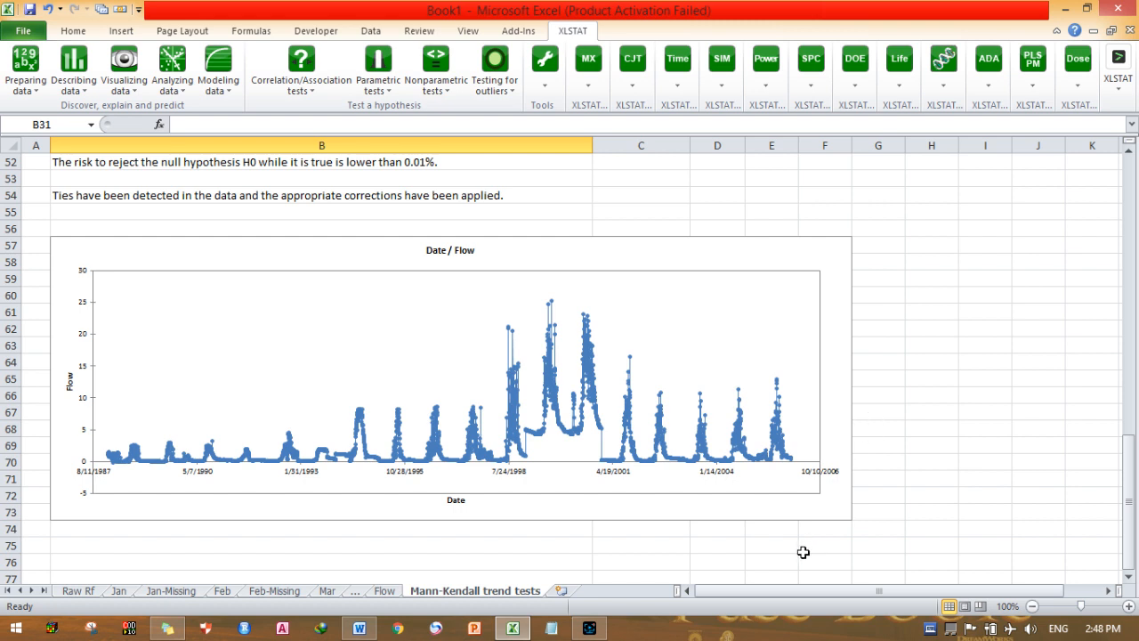